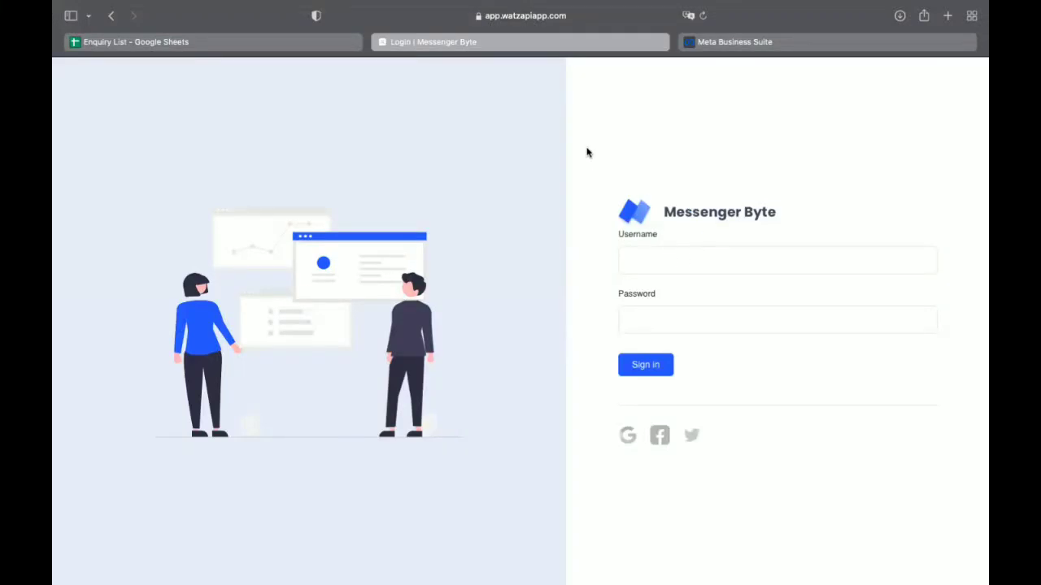
Leave the Messenger Byte sign-in page for the Sign Up registration form.
left_click(520, 15)
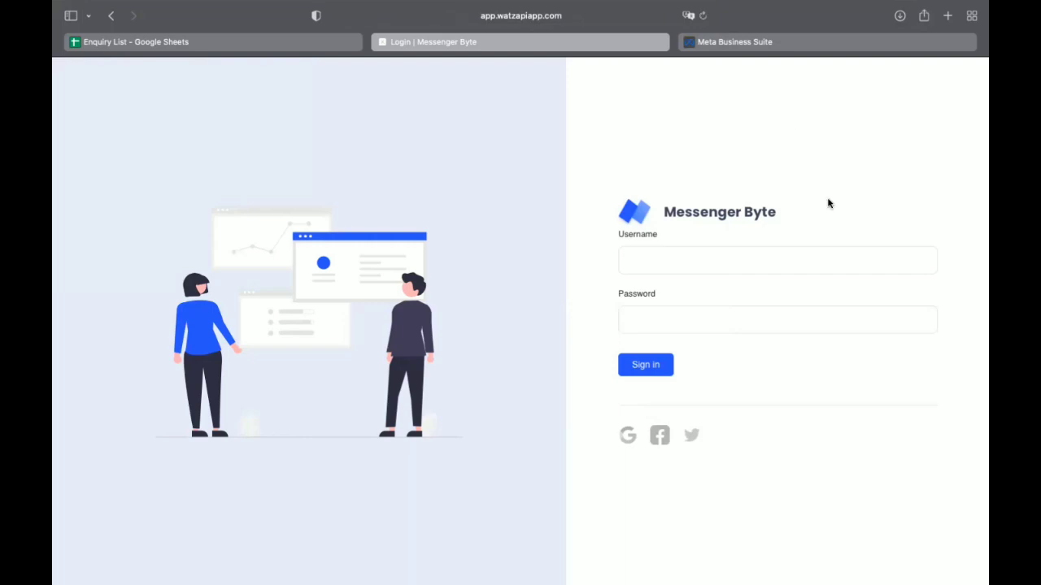
mouse_move(820, 207)
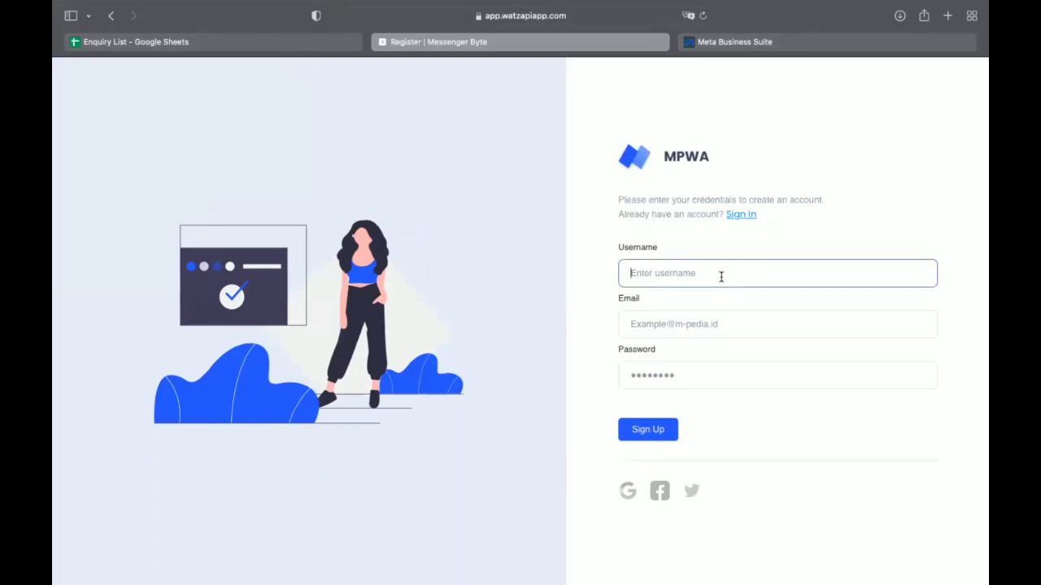
Register a demo account with username, email and password, declining to save the password.
type("demoregister123")
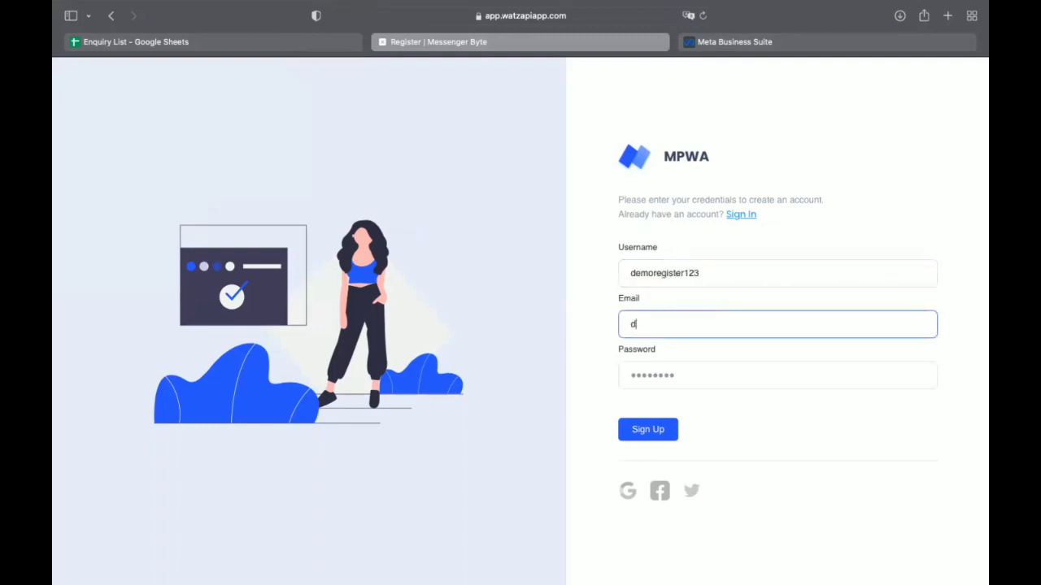
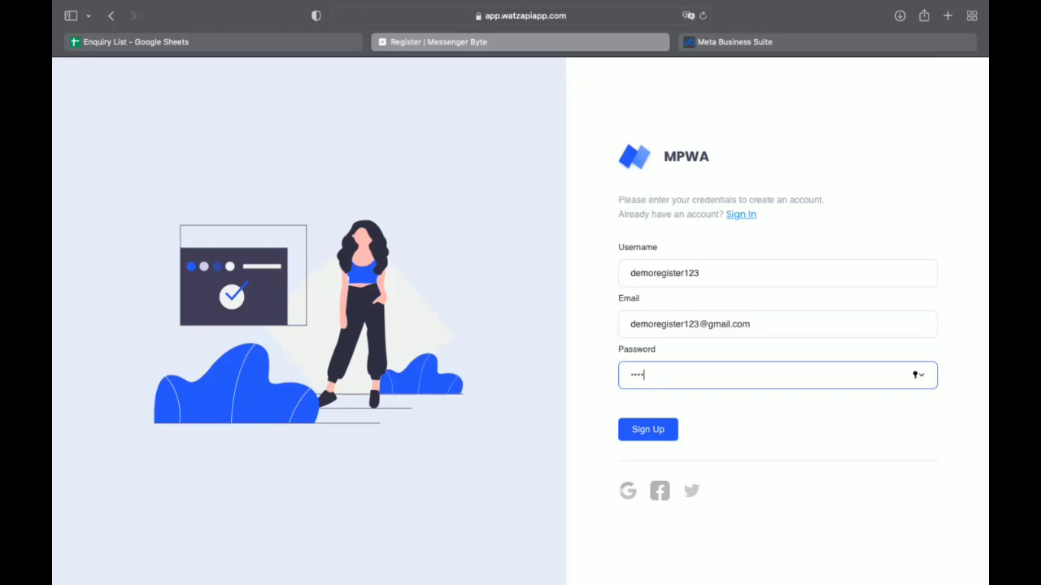
left_click(647, 429)
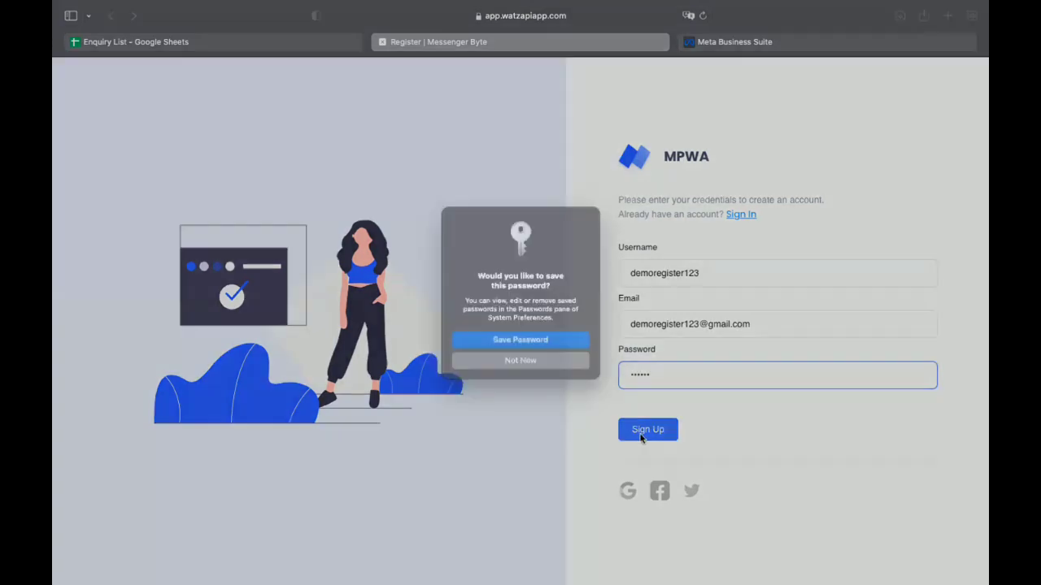
left_click(647, 429)
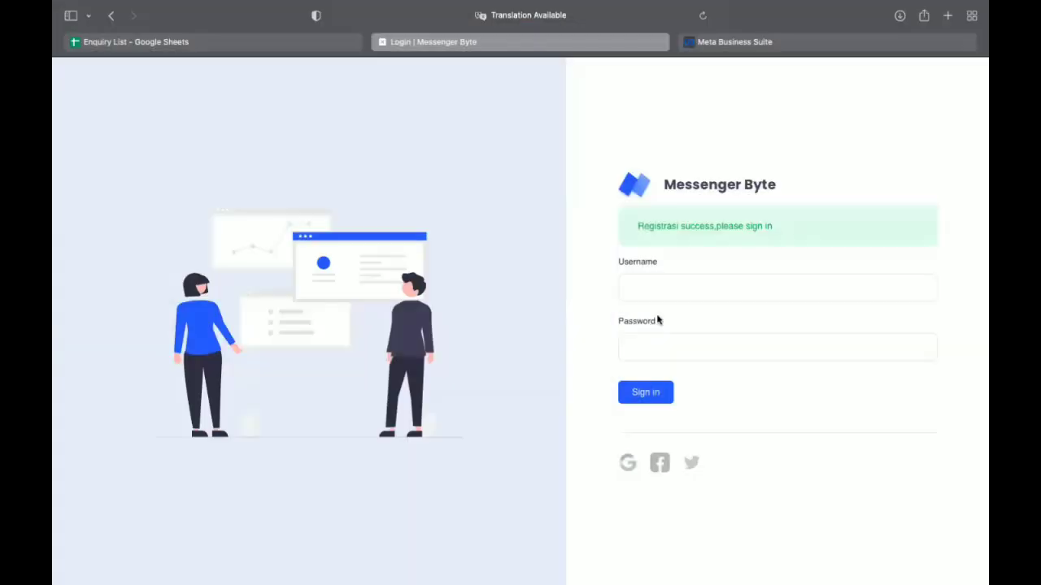
Sign in with the new demo account's credentials and decline saving the password.
type("demoregister123")
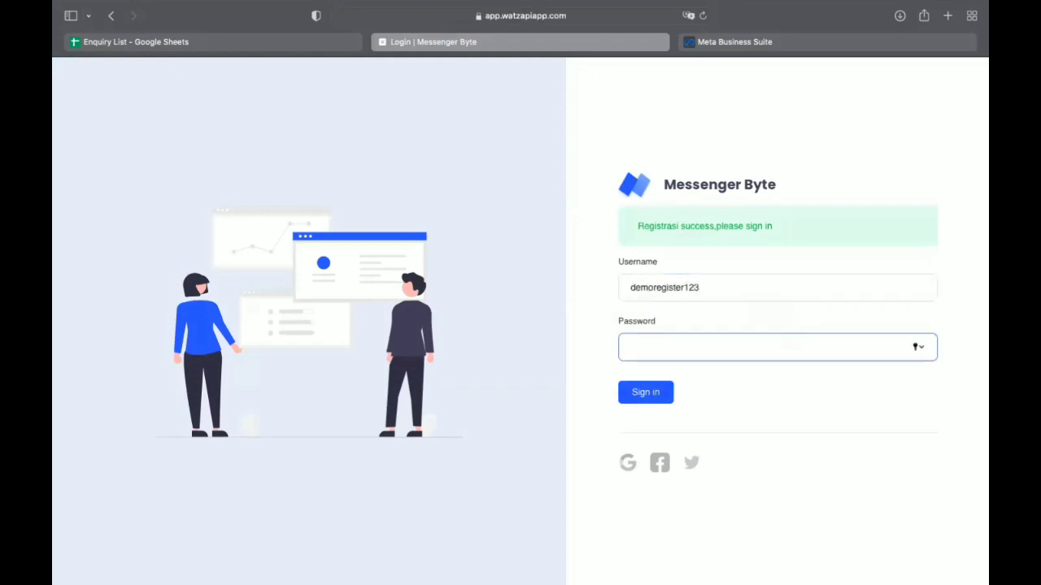
type("••••••")
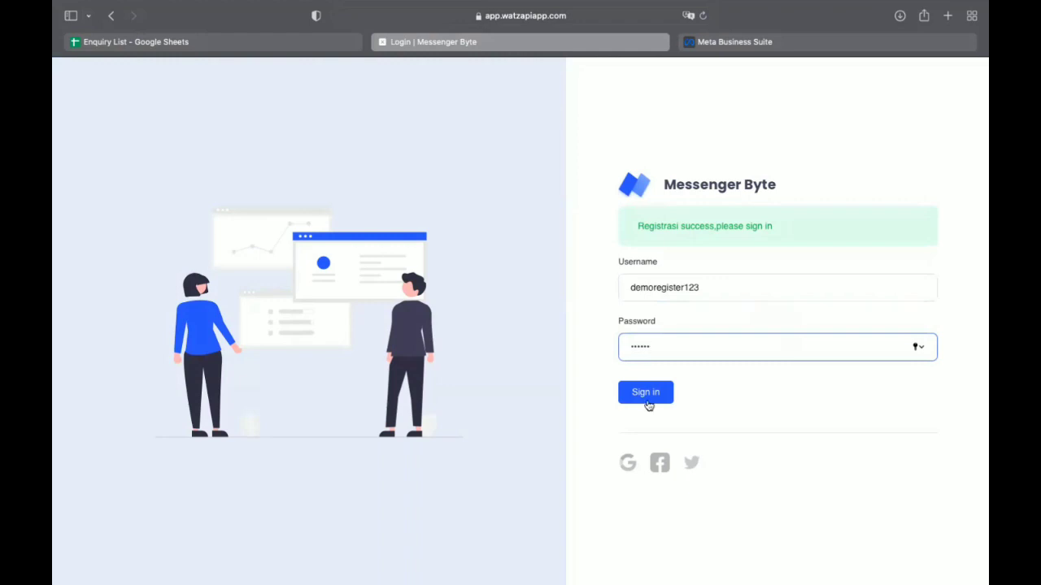
left_click(645, 392)
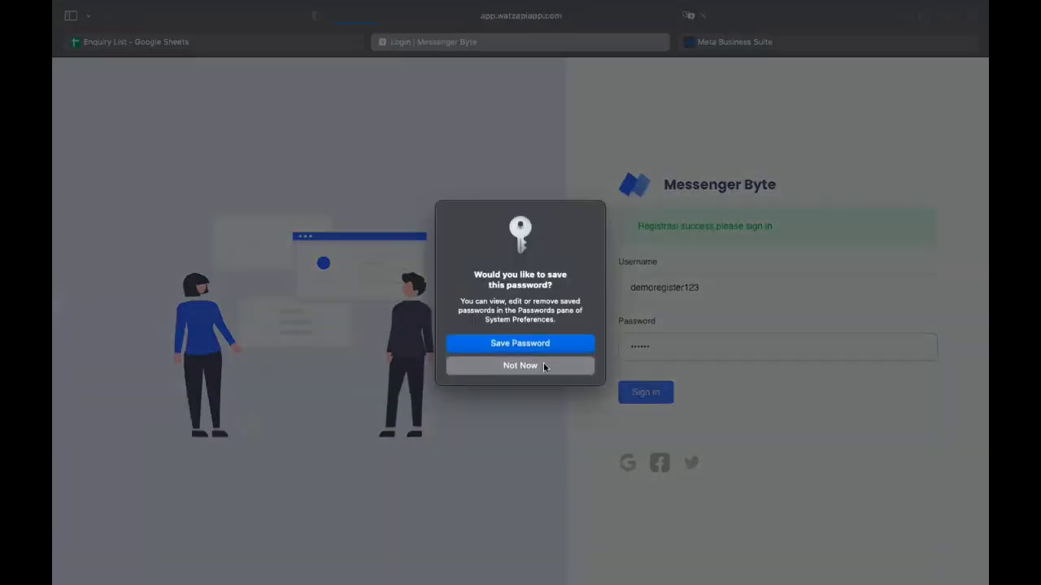
left_click(520, 366)
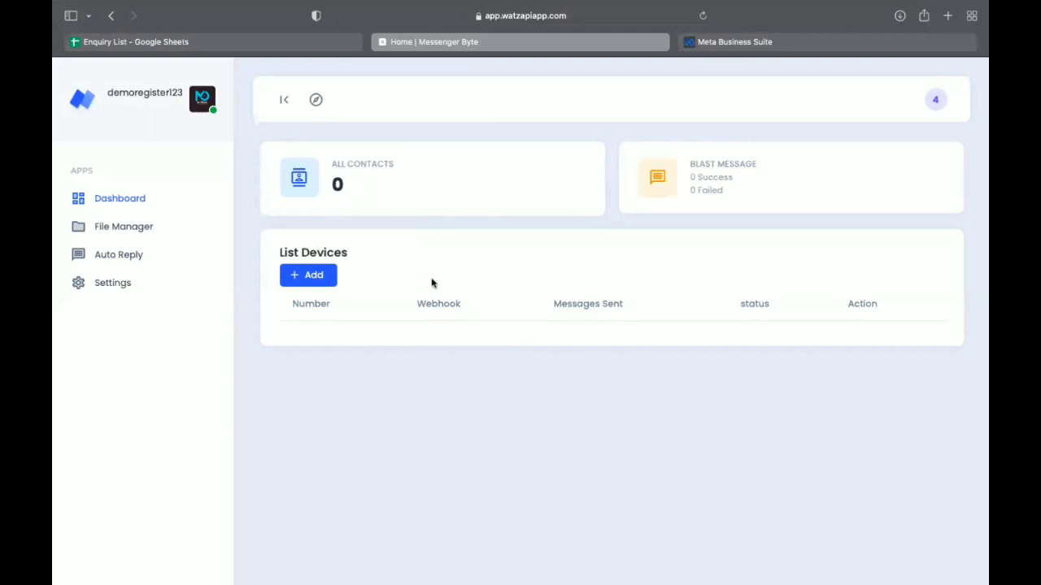
mouse_move(444, 277)
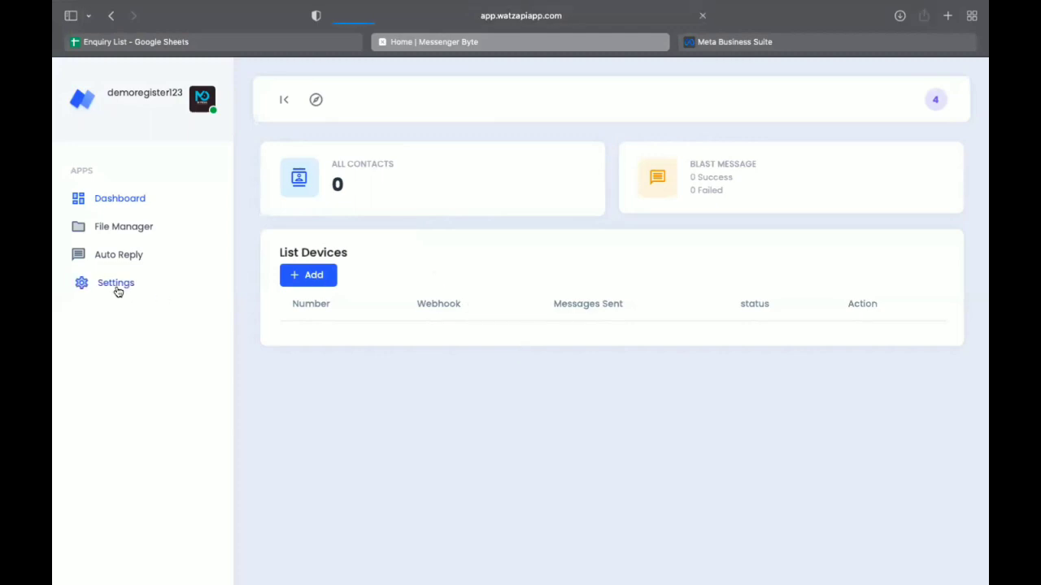
Generate a new API key in Settings and select the key for copying.
left_click(115, 282)
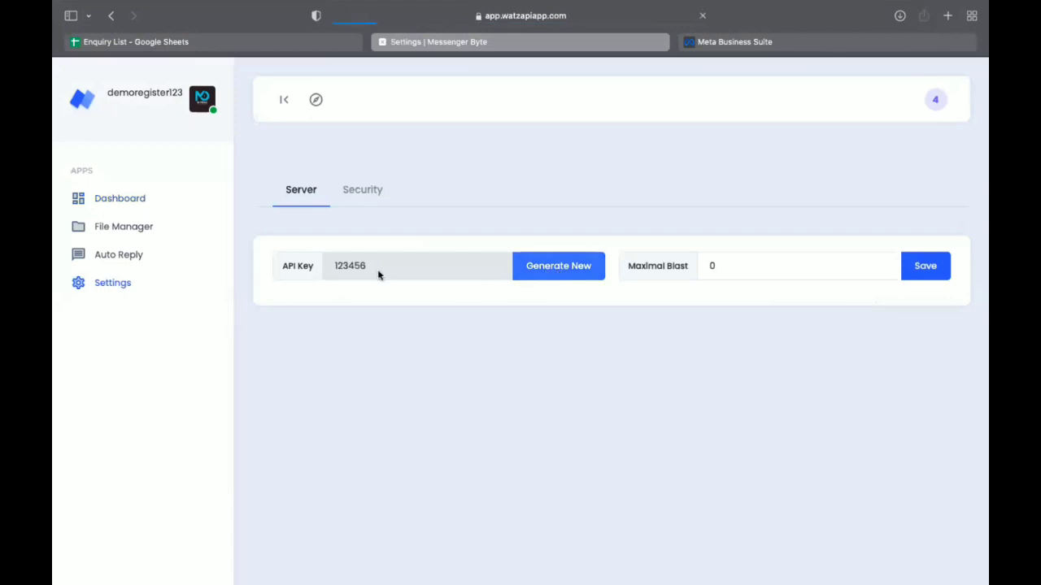
left_click(559, 266)
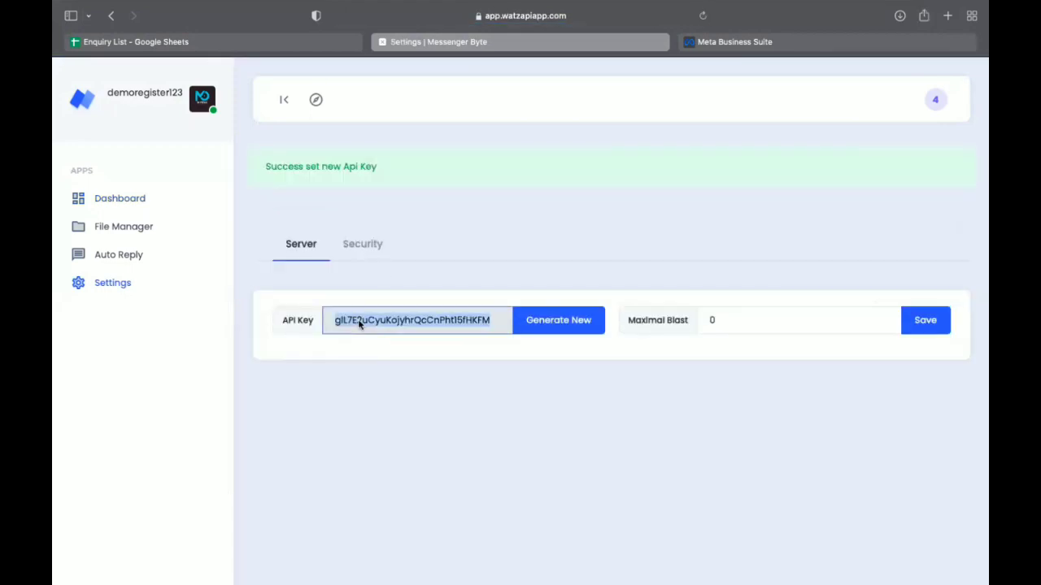
mouse_move(406, 329)
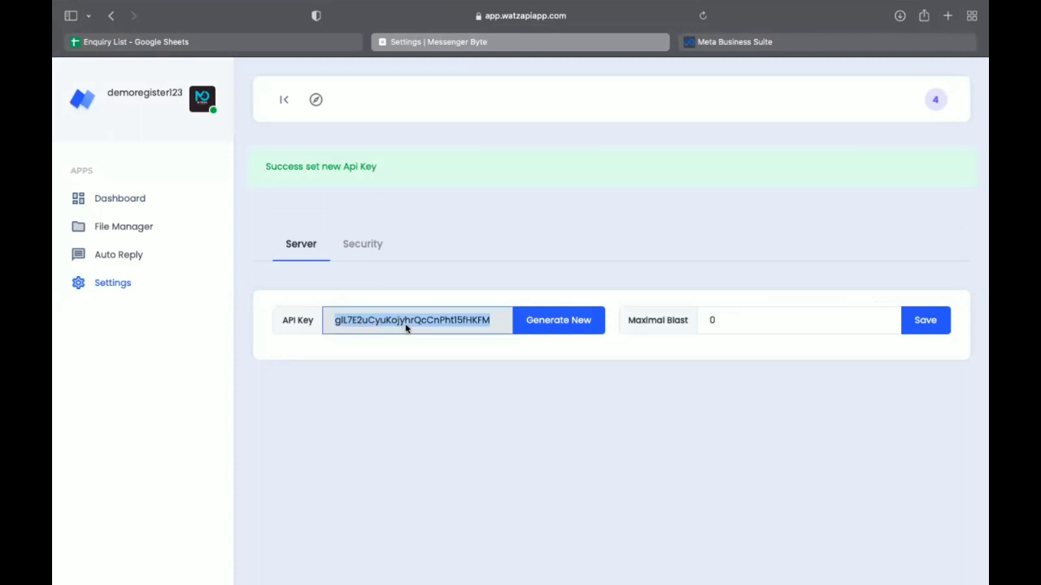
mouse_move(422, 366)
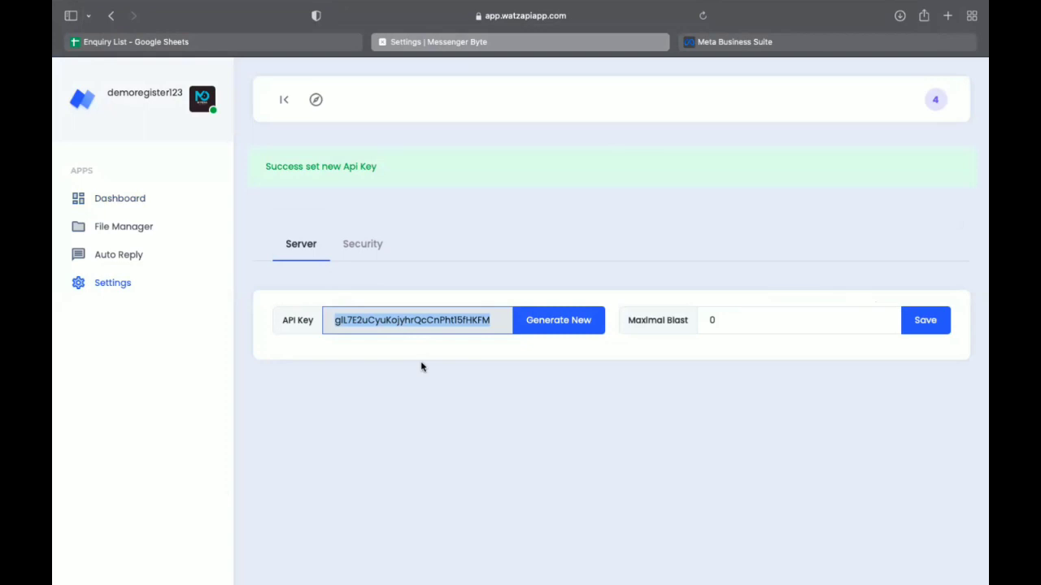
mouse_move(403, 328)
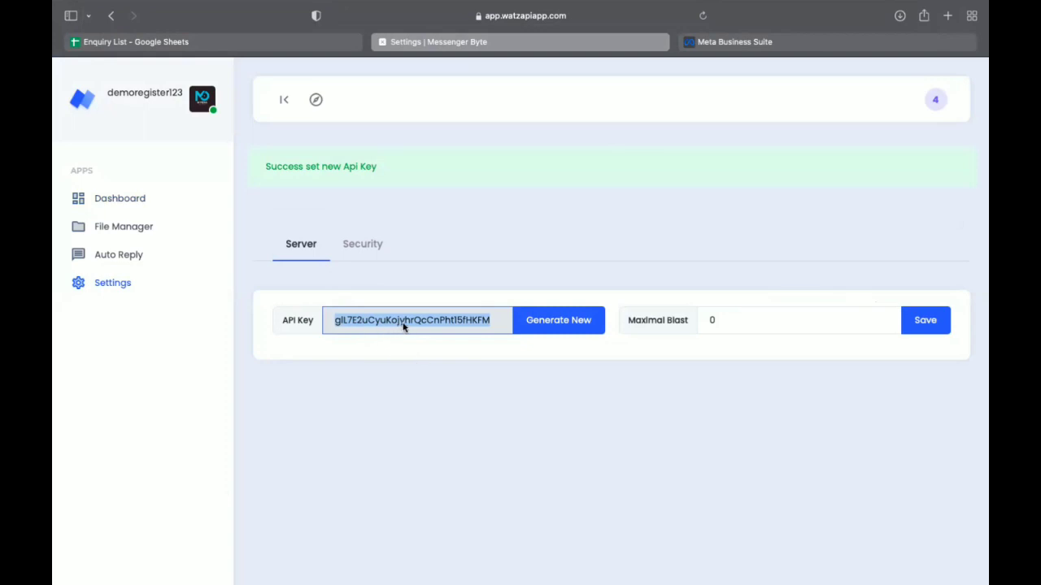
mouse_move(461, 235)
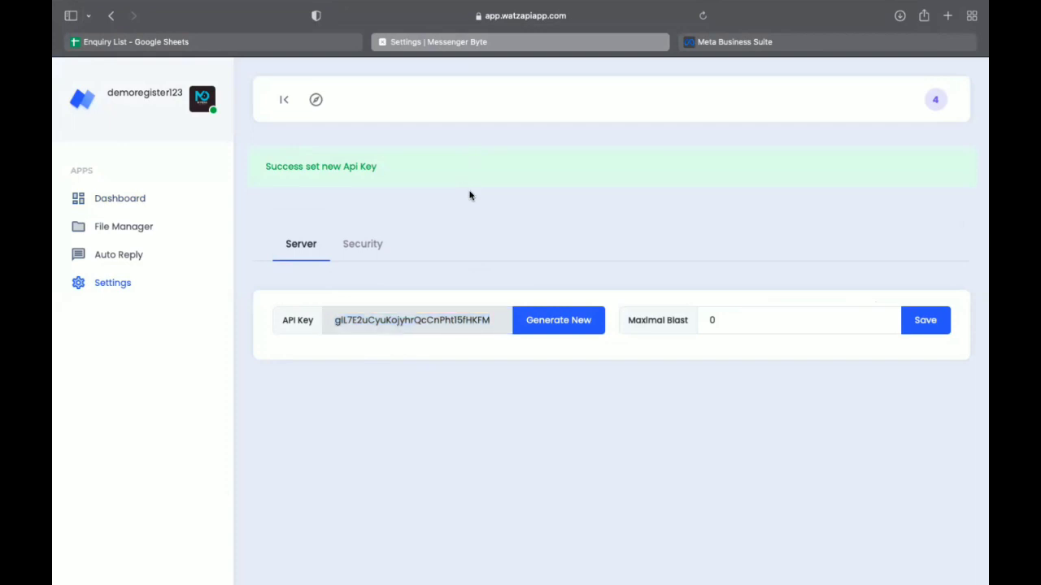
mouse_move(466, 221)
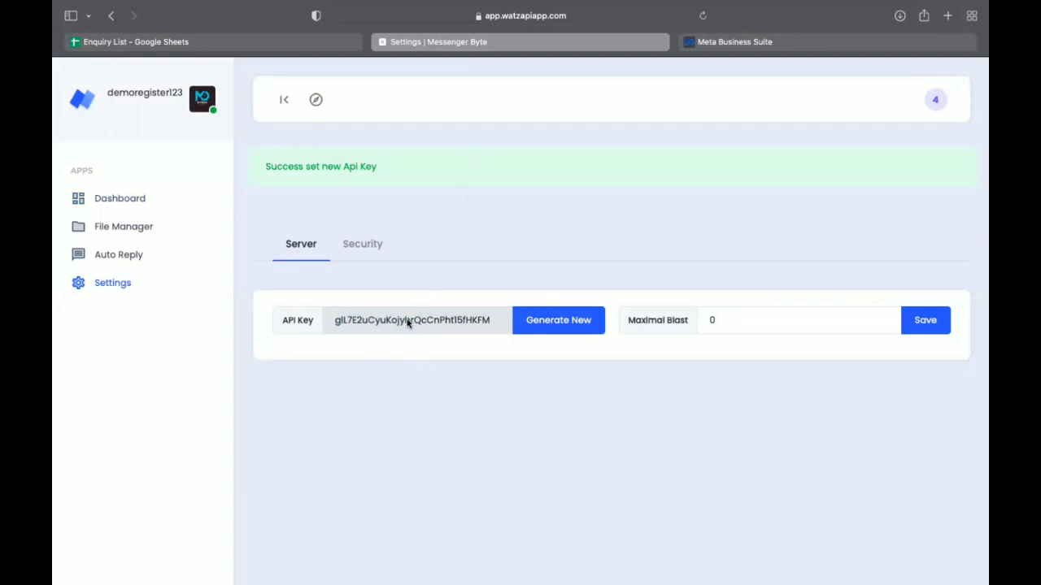
double_click(409, 321)
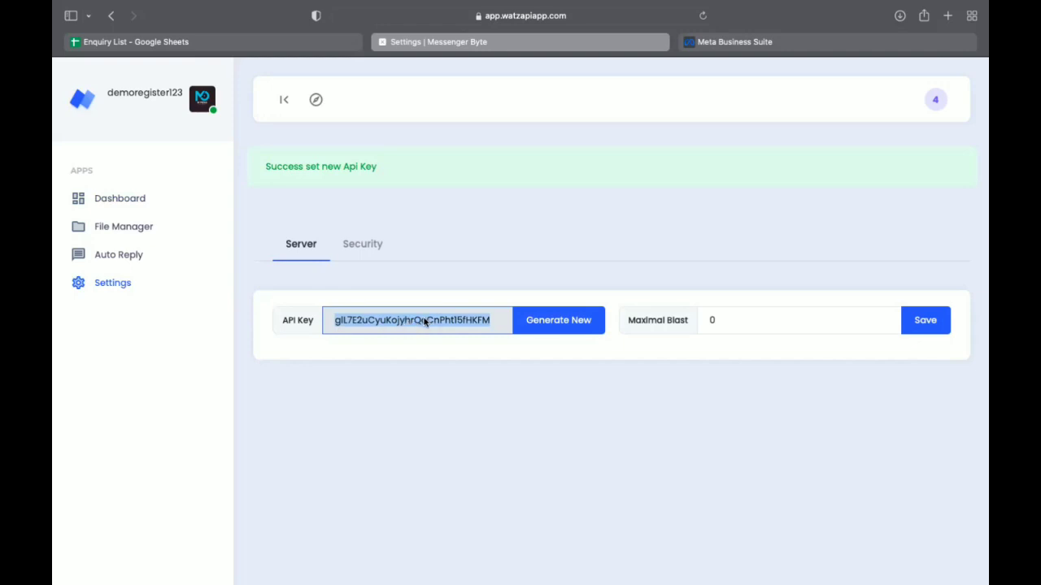
Change the account password on the Security tab, declining to save the password.
left_click(362, 244)
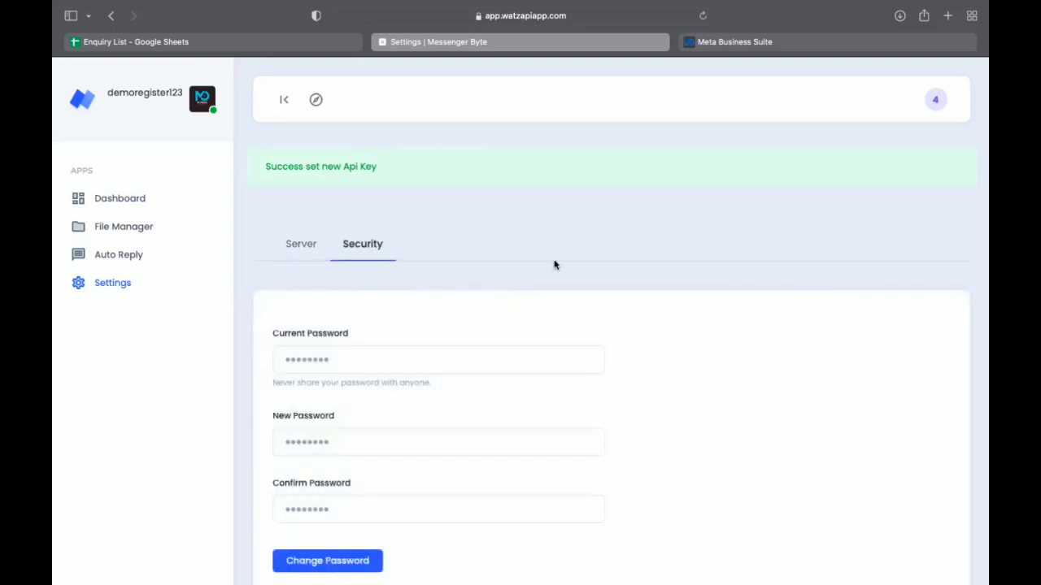
left_click(438, 360)
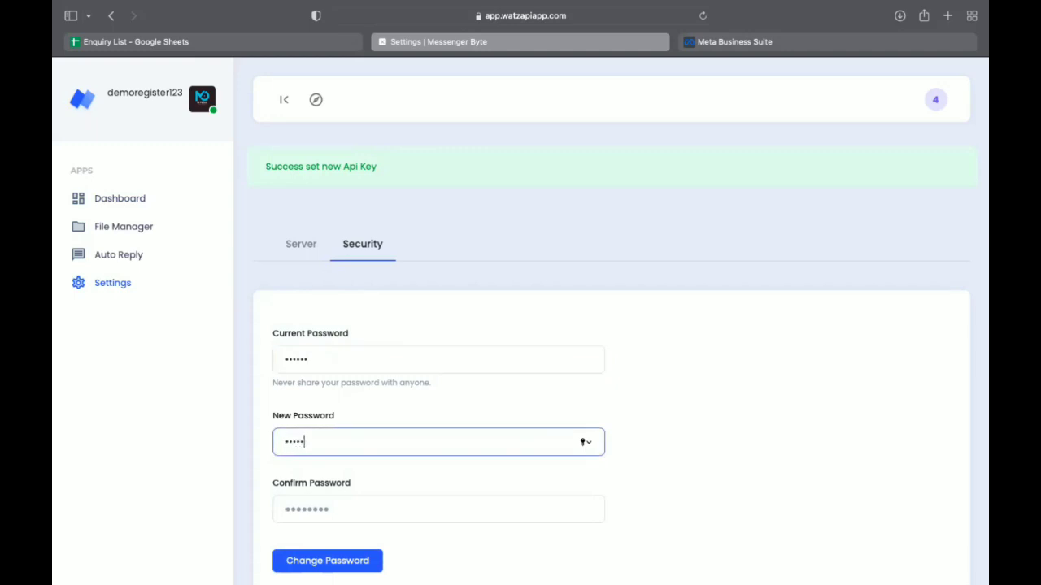
left_click(438, 509)
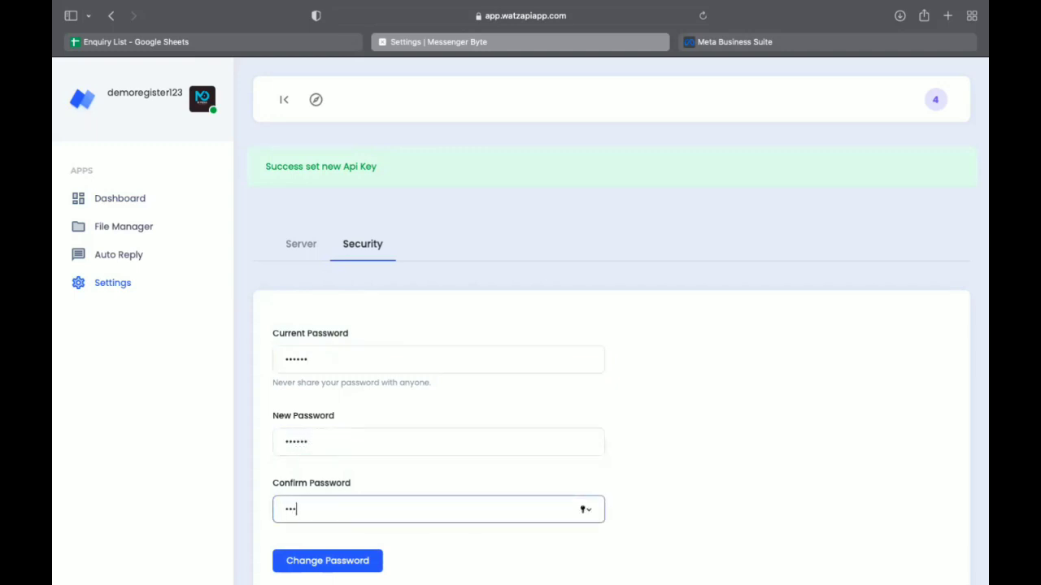
type("•••")
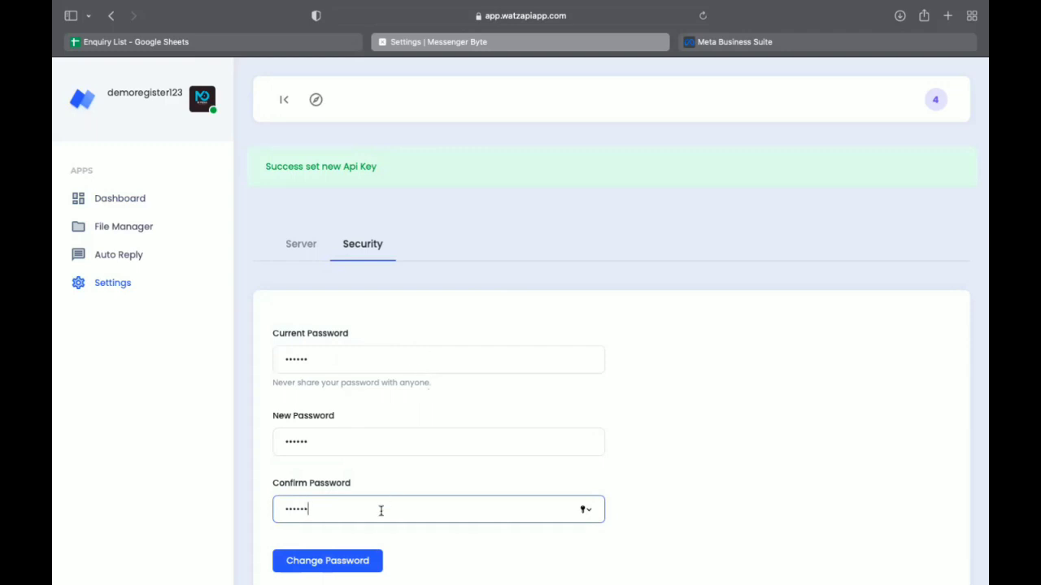
left_click(327, 561)
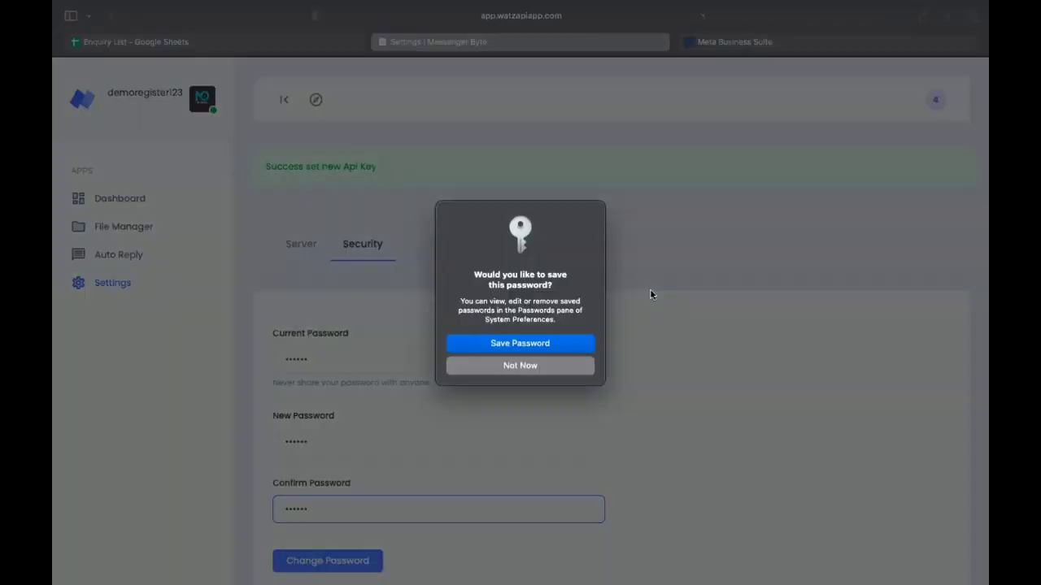
left_click(519, 366)
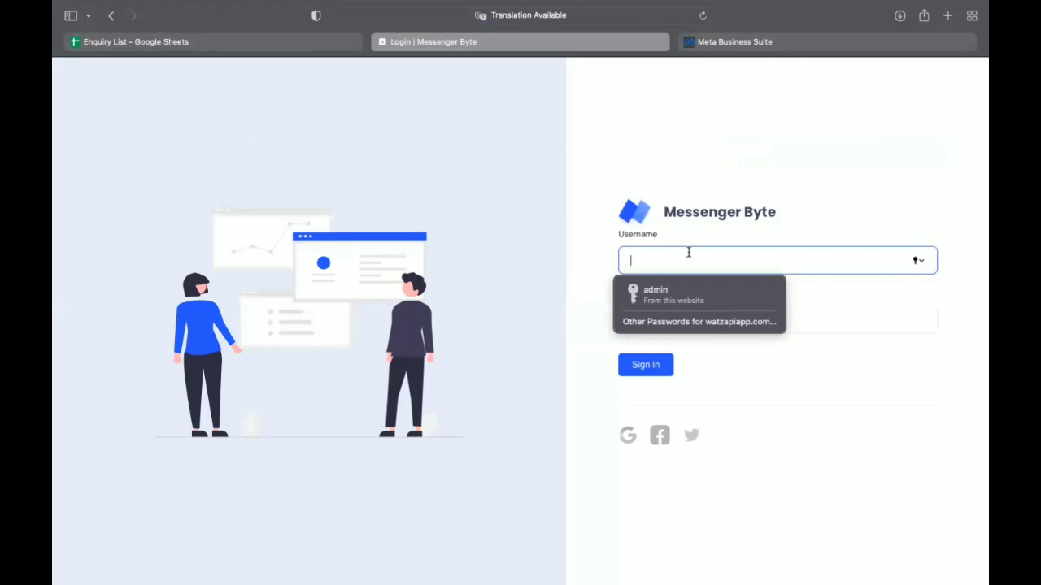
Sign back in with the new password and dismiss the save-password prompt.
type("demoregister123")
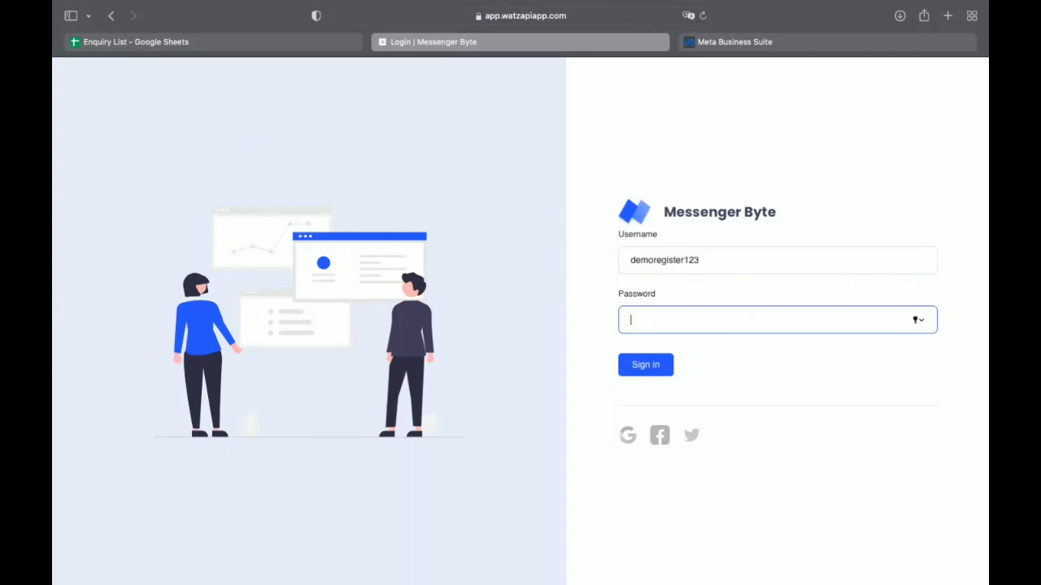
type("•")
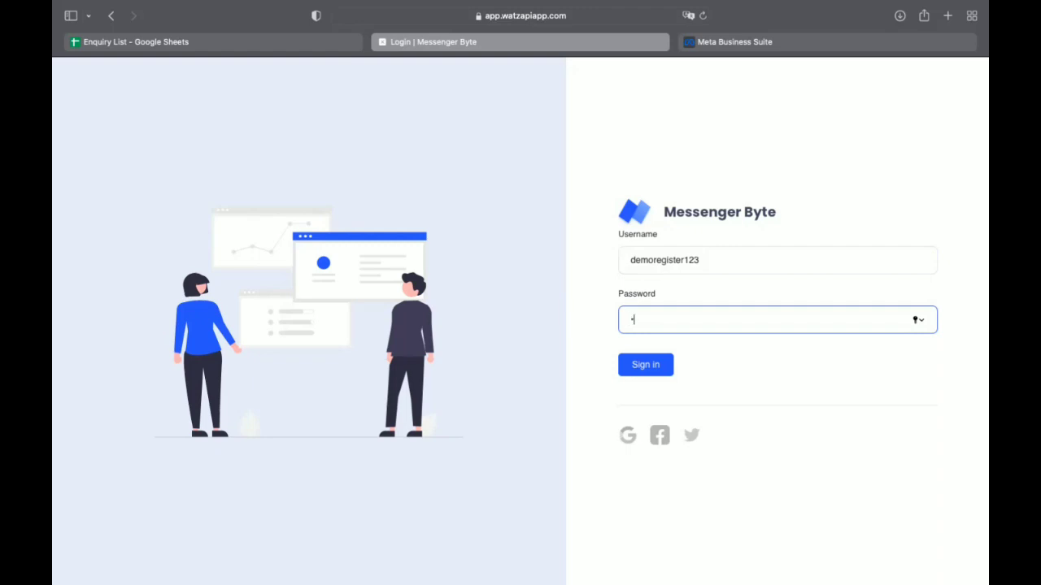
type("•••••")
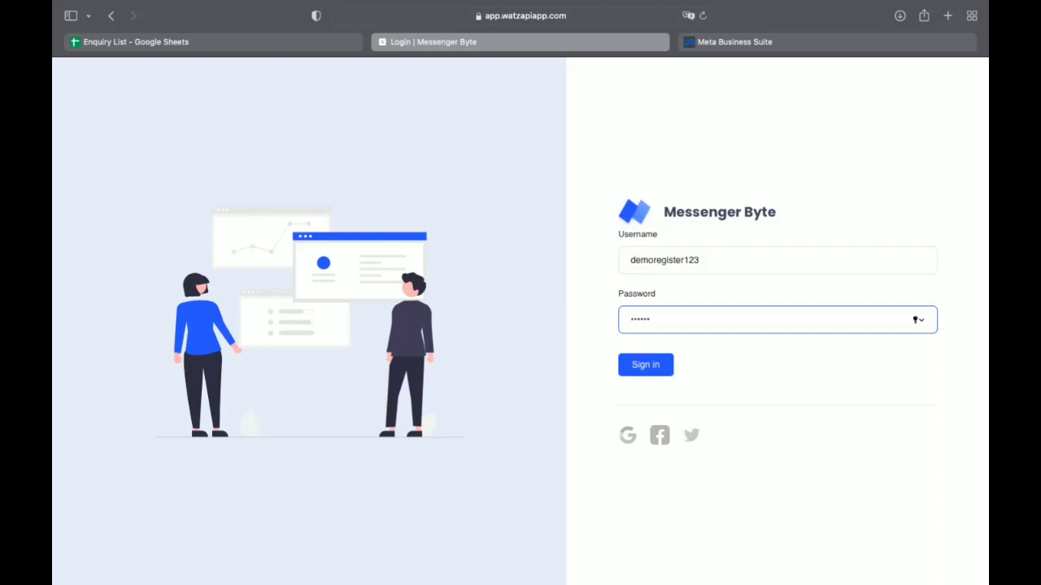
left_click(645, 364)
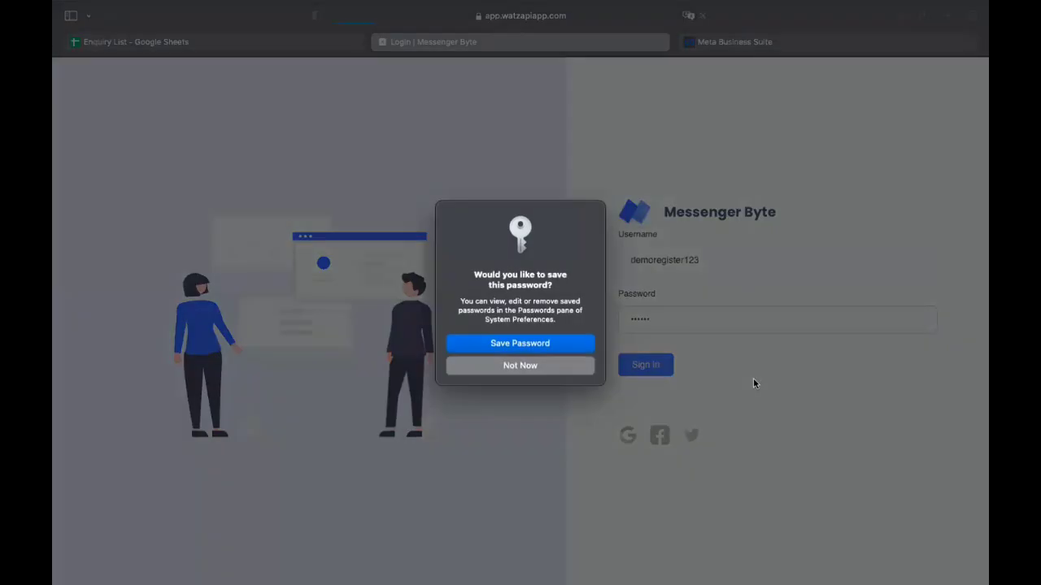
left_click(519, 365)
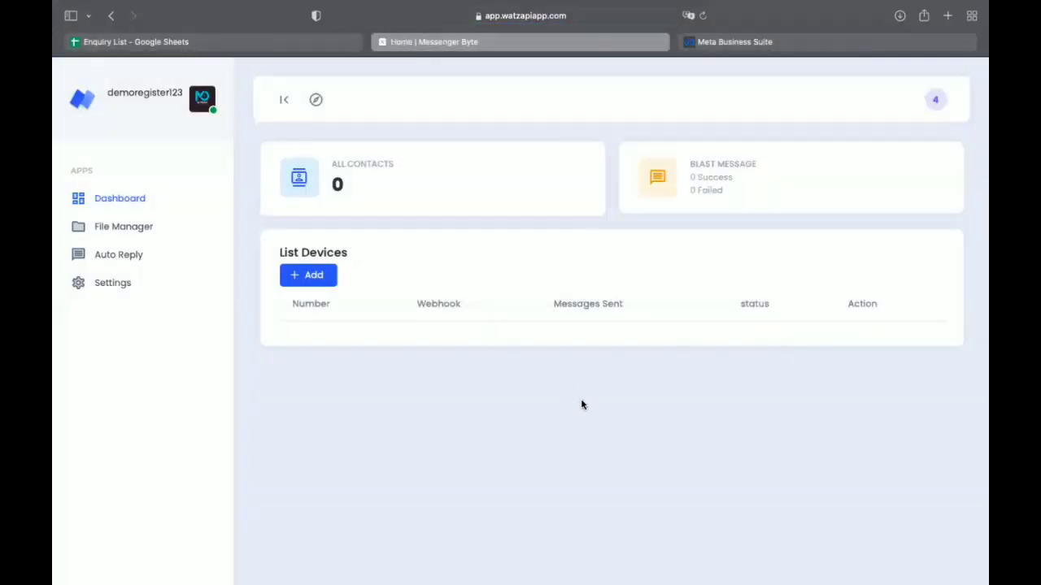
mouse_move(115, 283)
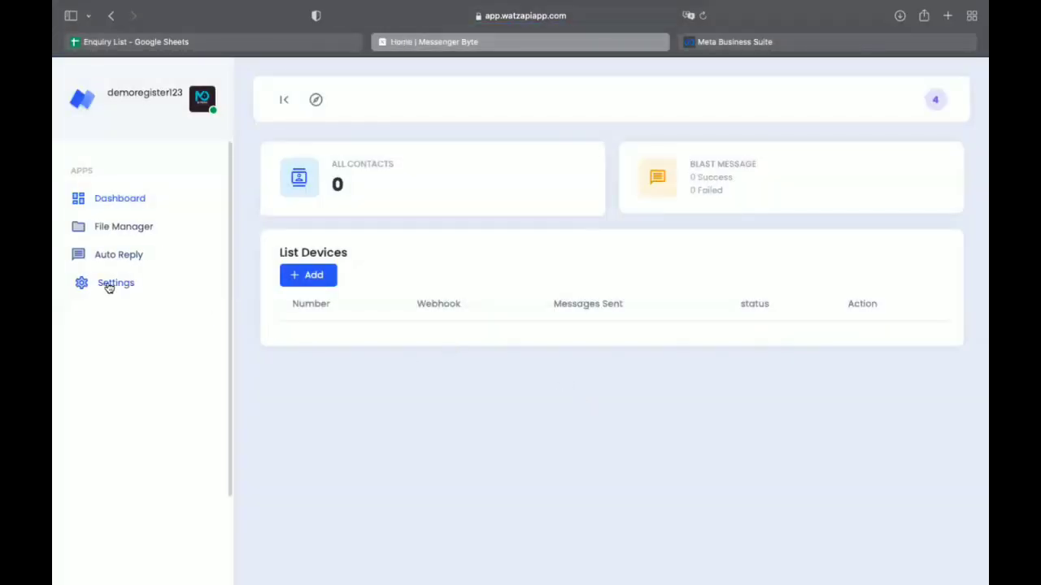
left_click(112, 282)
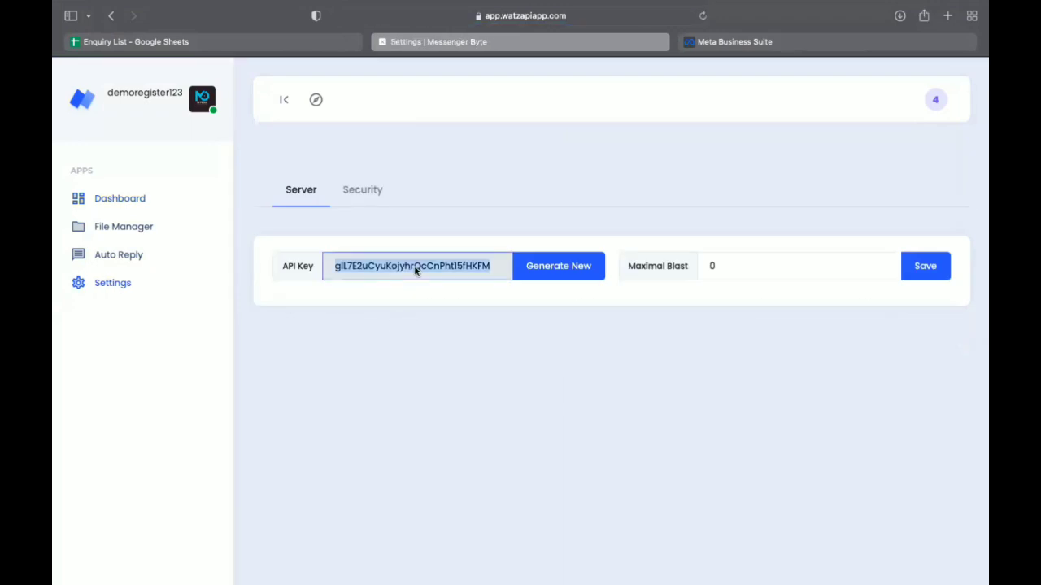
mouse_move(413, 333)
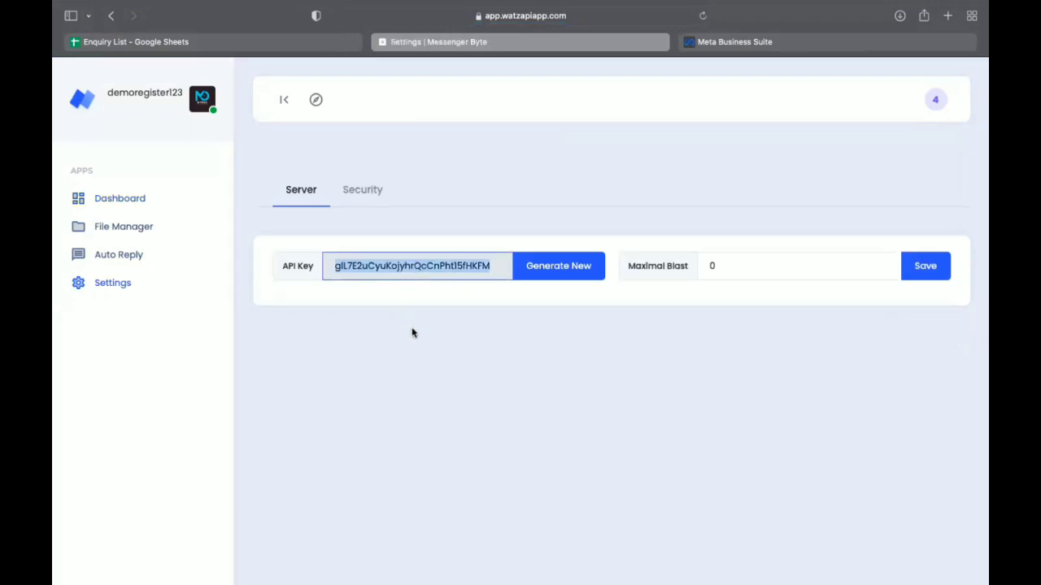
left_click(119, 198)
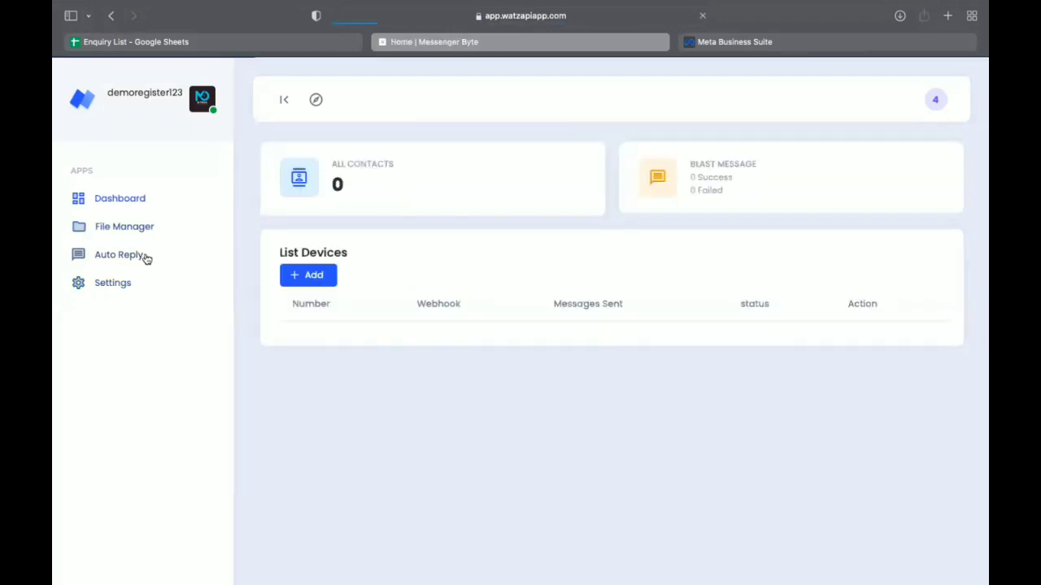
left_click(124, 226)
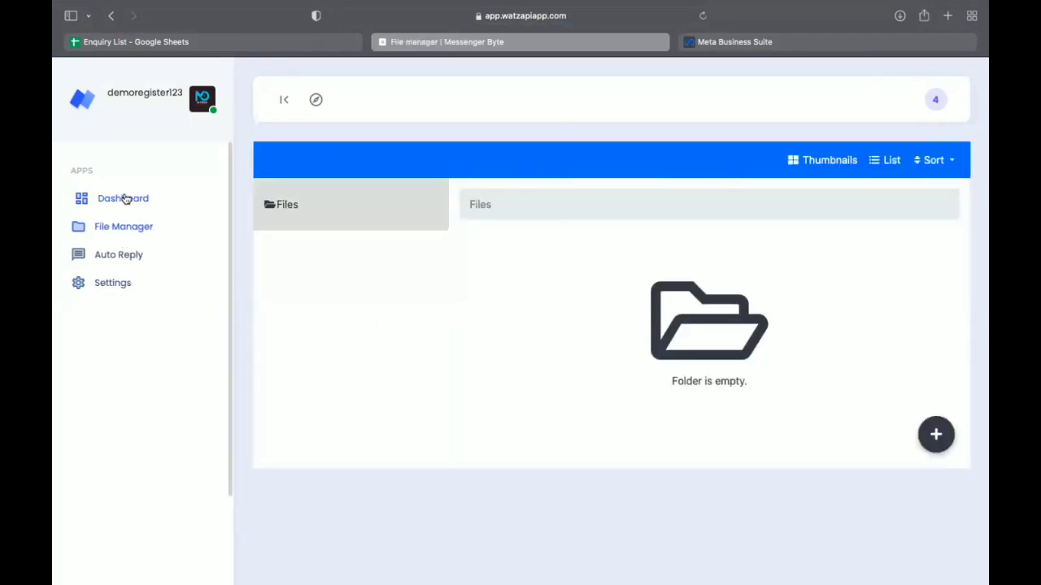
Open the Auto Reply page with its empty auto-respond list.
left_click(118, 254)
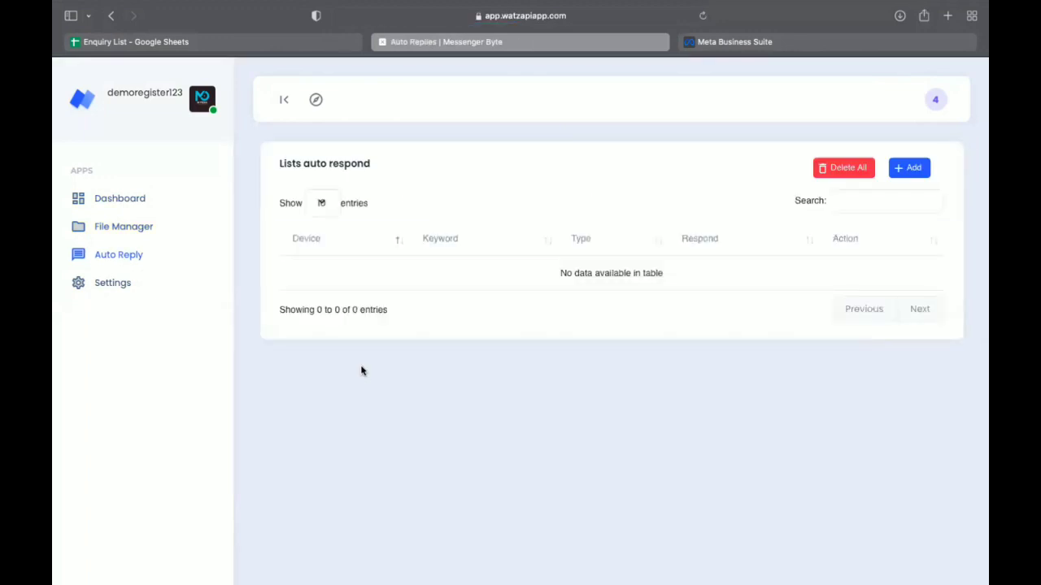
mouse_move(155, 262)
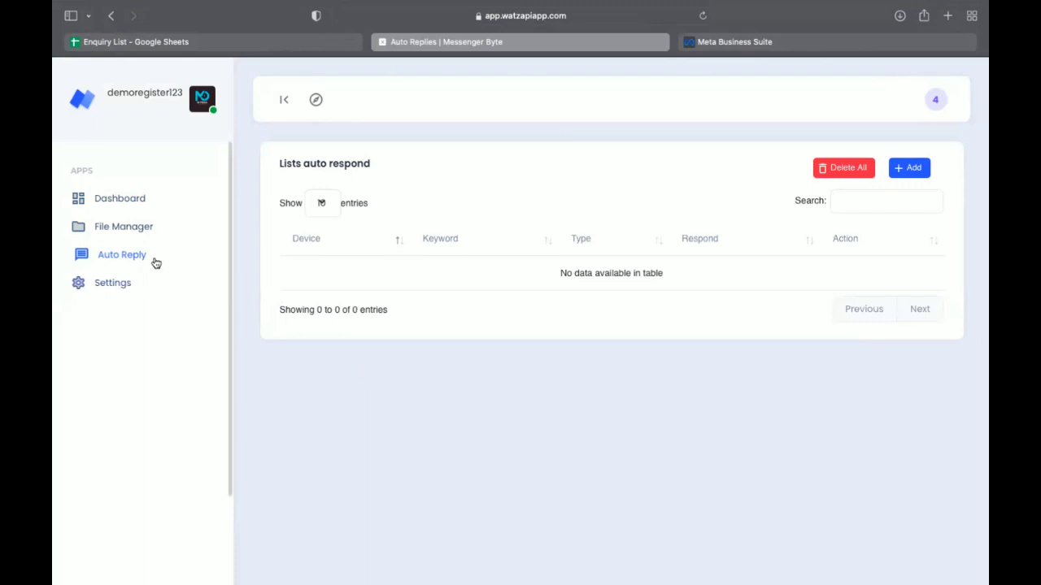
mouse_move(113, 255)
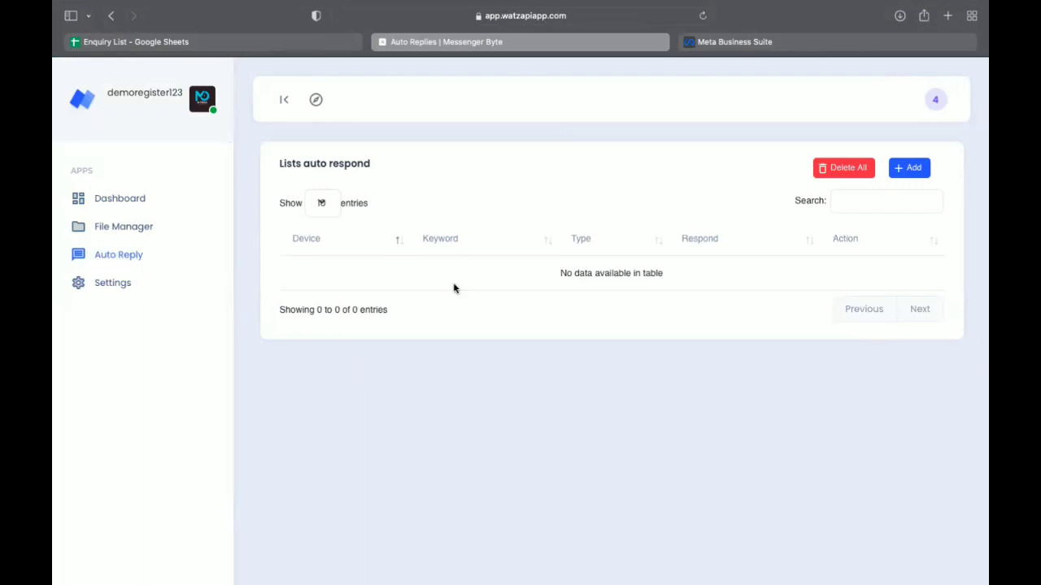
mouse_move(256, 263)
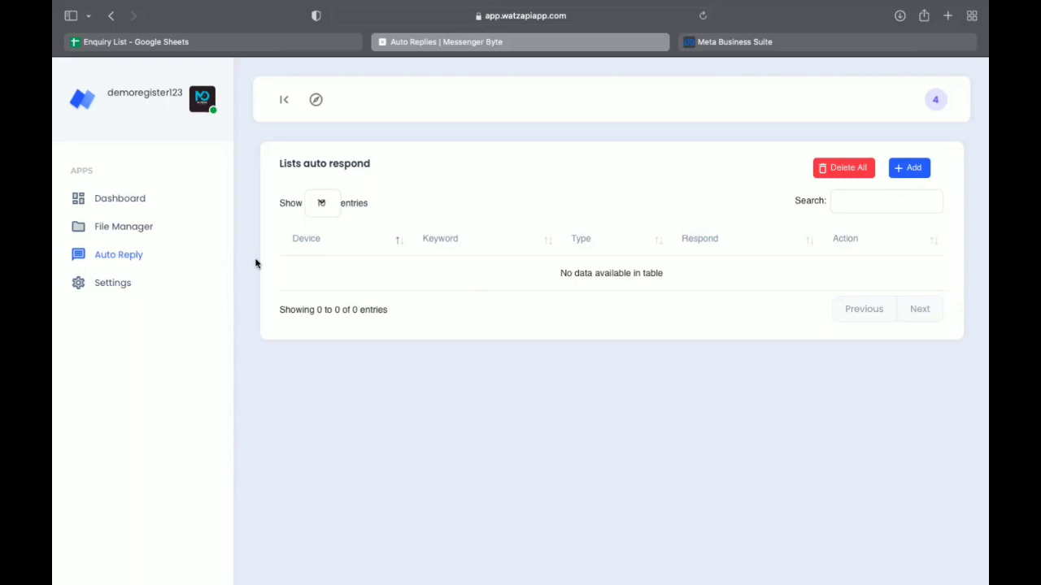
mouse_move(149, 209)
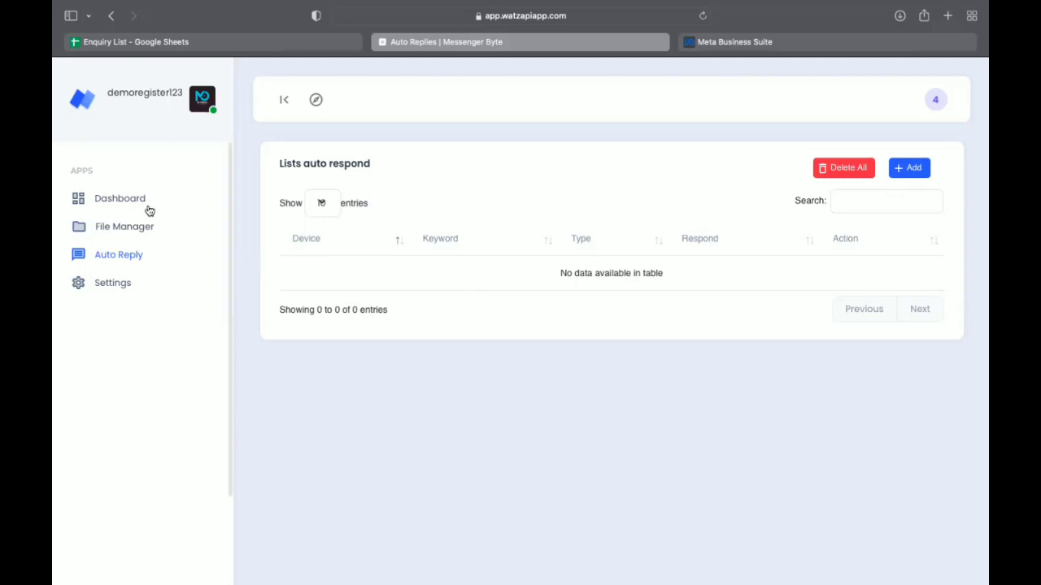
Go back to the Dashboard, which still shows no contacts or devices.
left_click(120, 198)
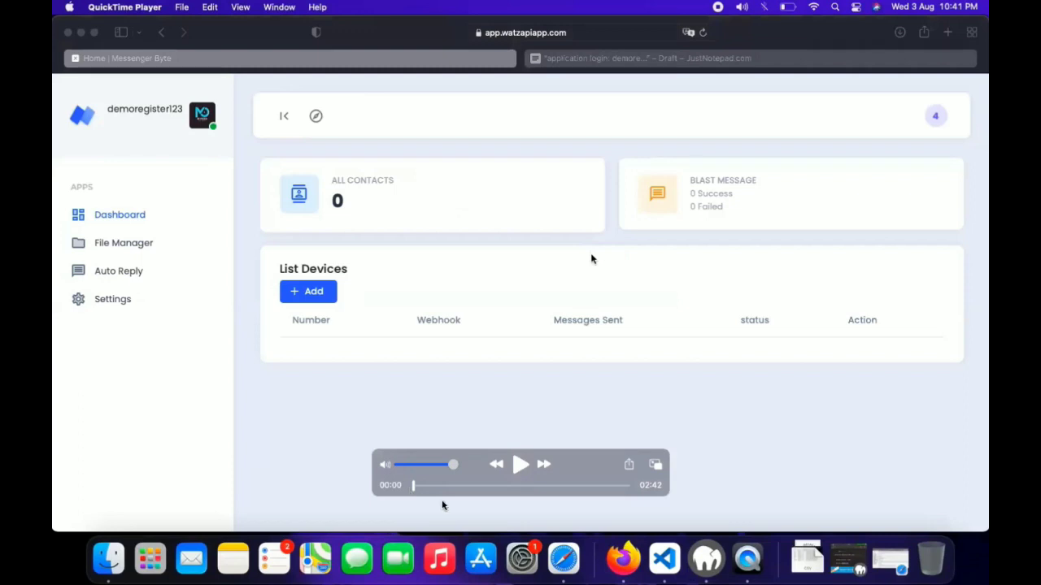
left_click(519, 464)
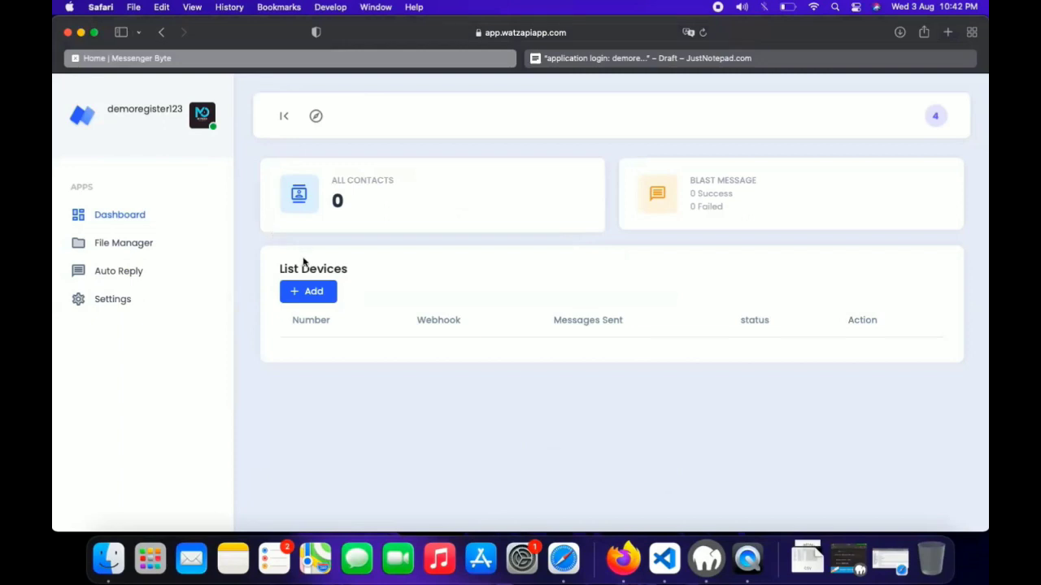
mouse_move(307, 300)
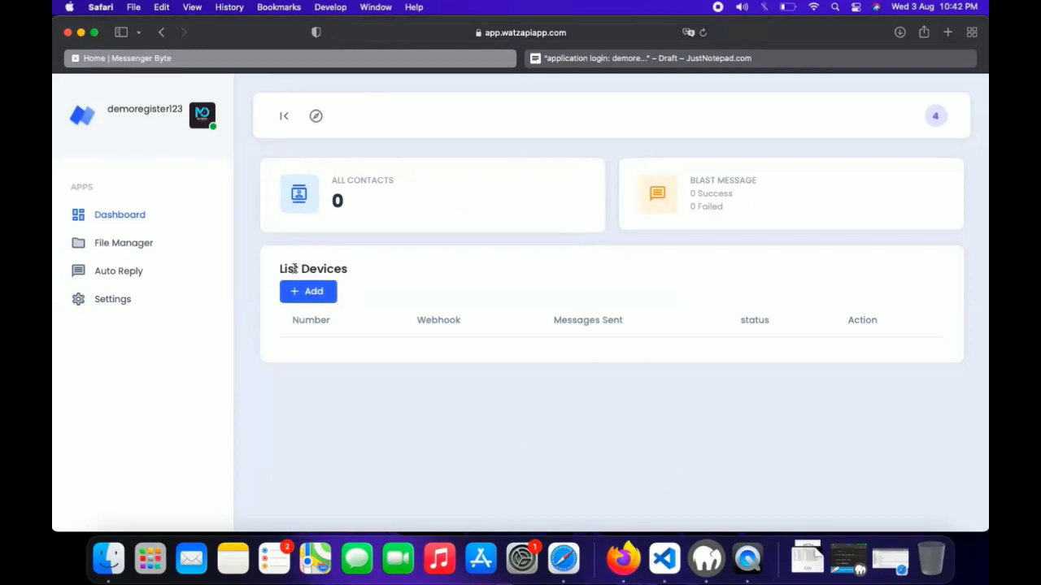
Try adding a device number, which is rejected as already taken.
left_click(308, 291)
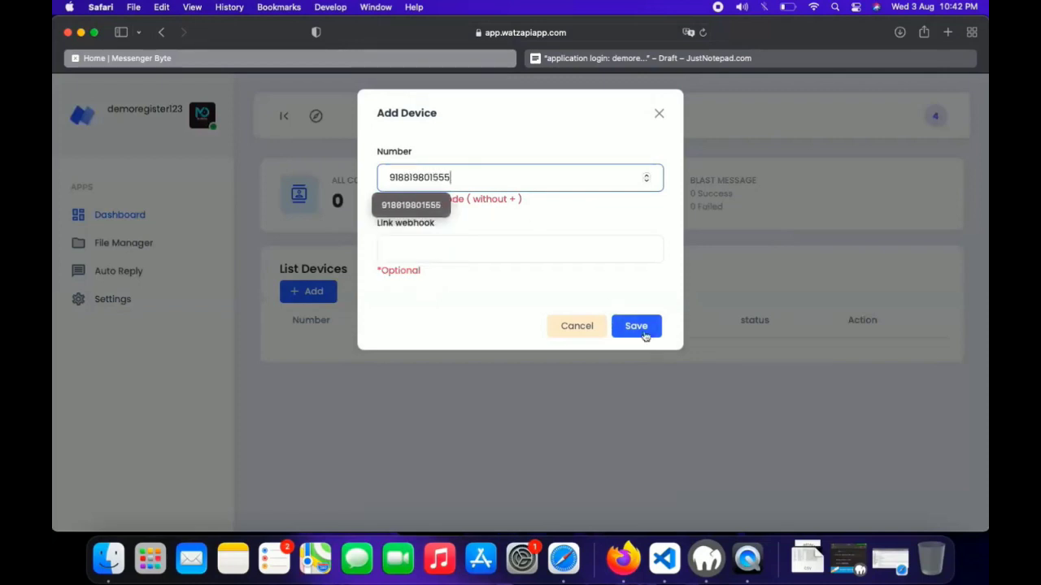
left_click(636, 326)
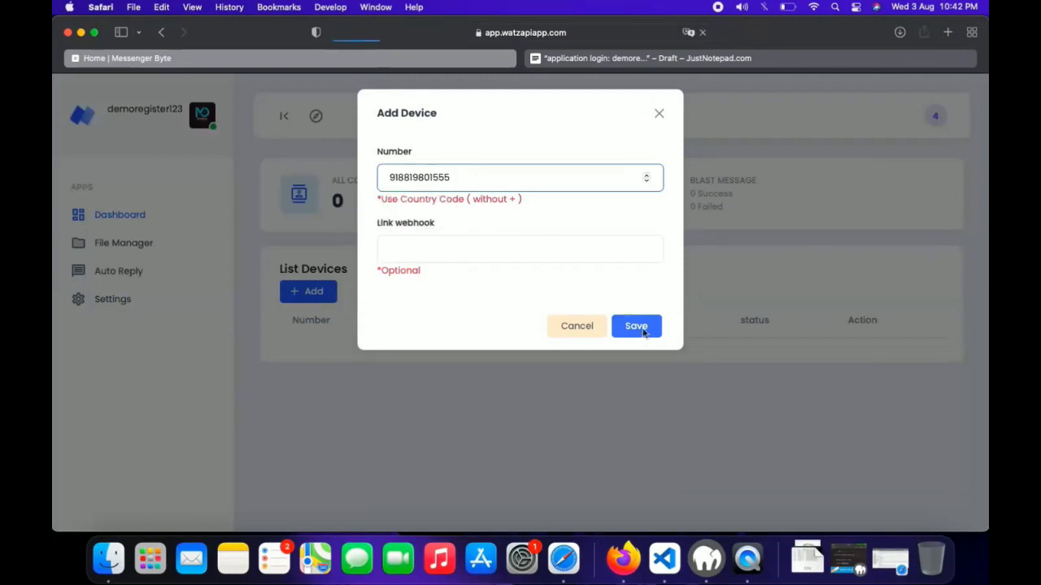
left_click(635, 326)
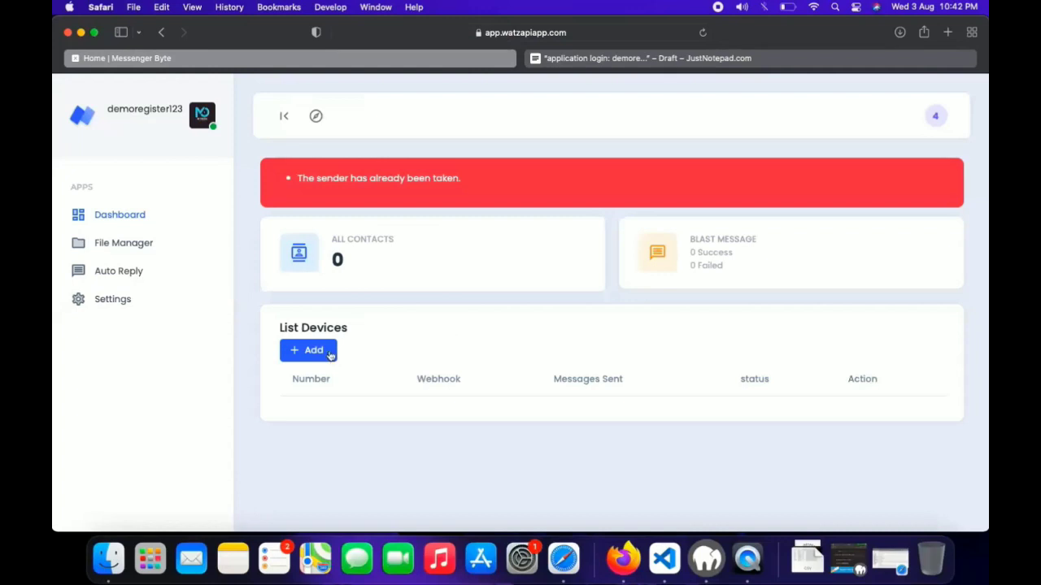
left_click(308, 350)
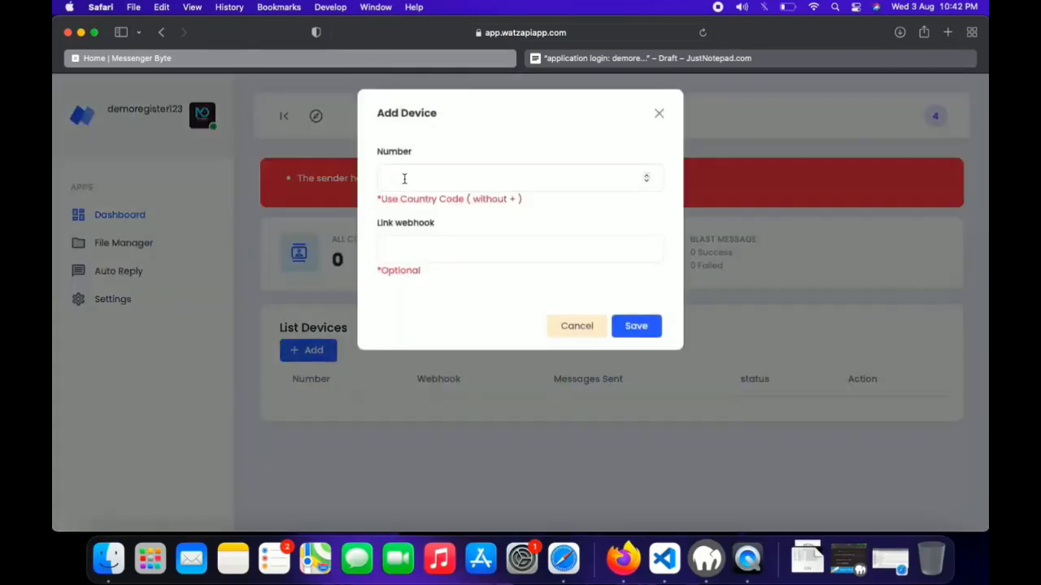
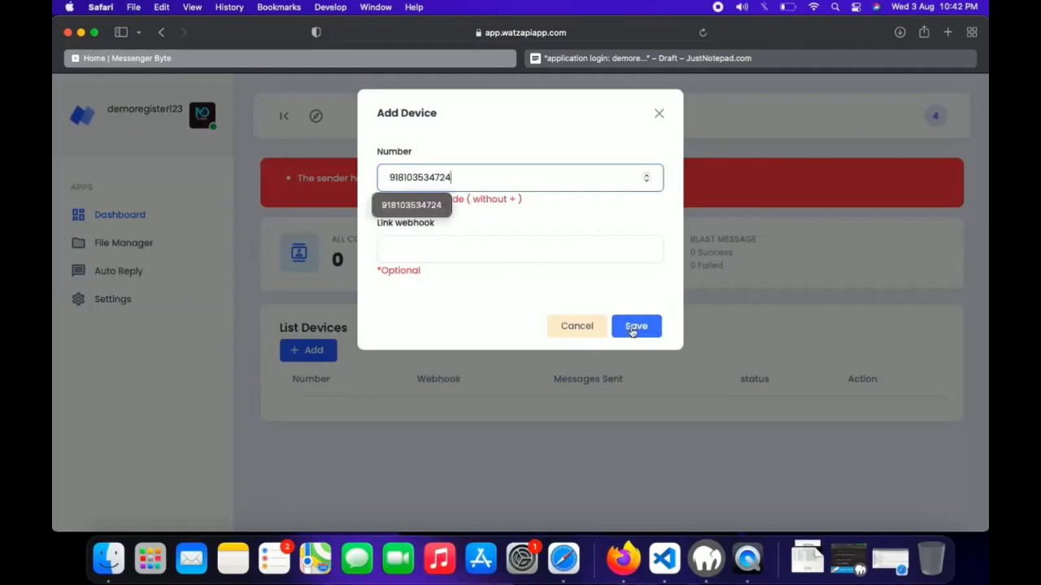
left_click(636, 326)
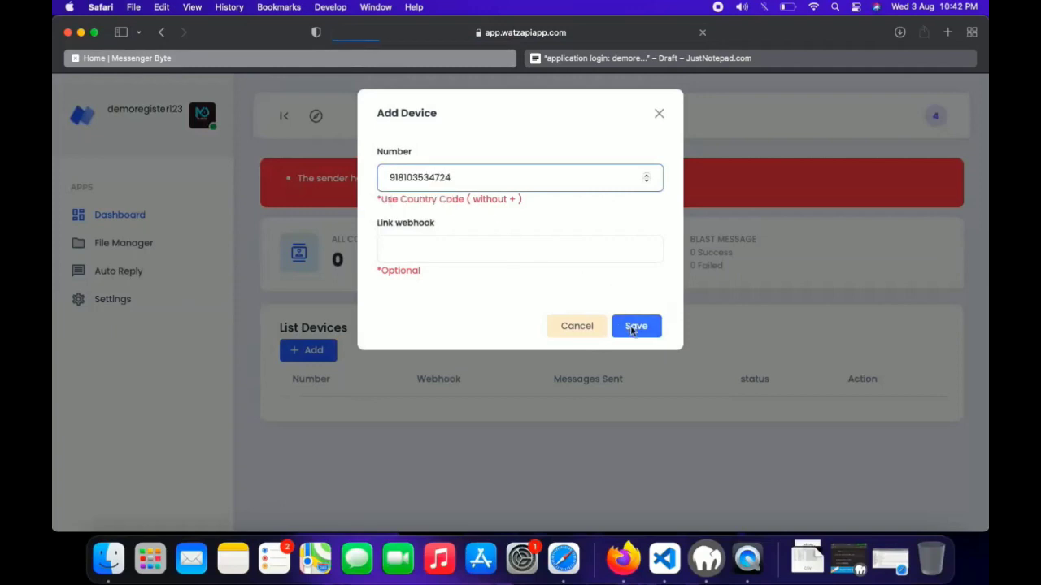
mouse_move(662, 345)
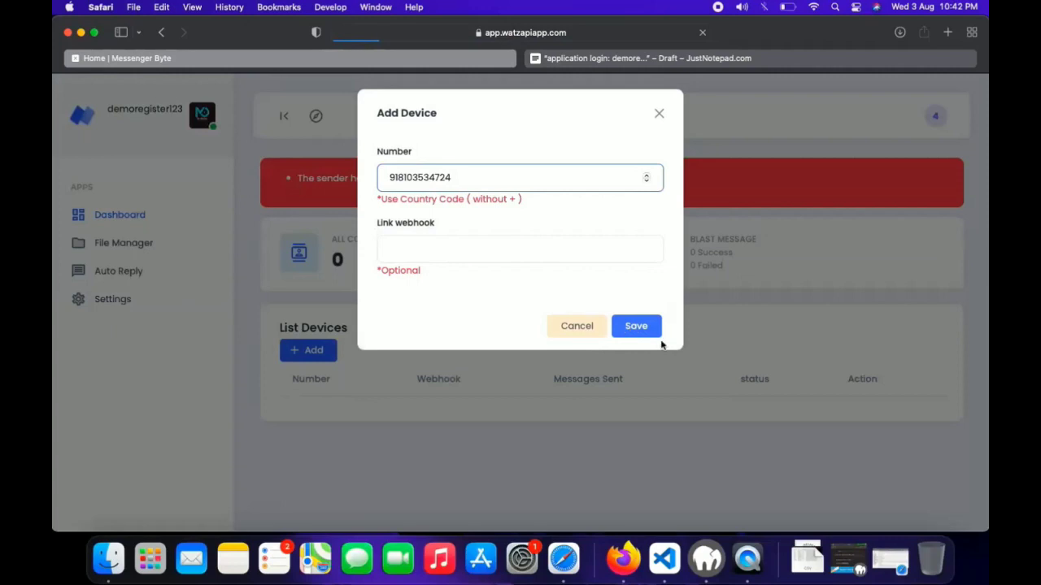
left_click(635, 326)
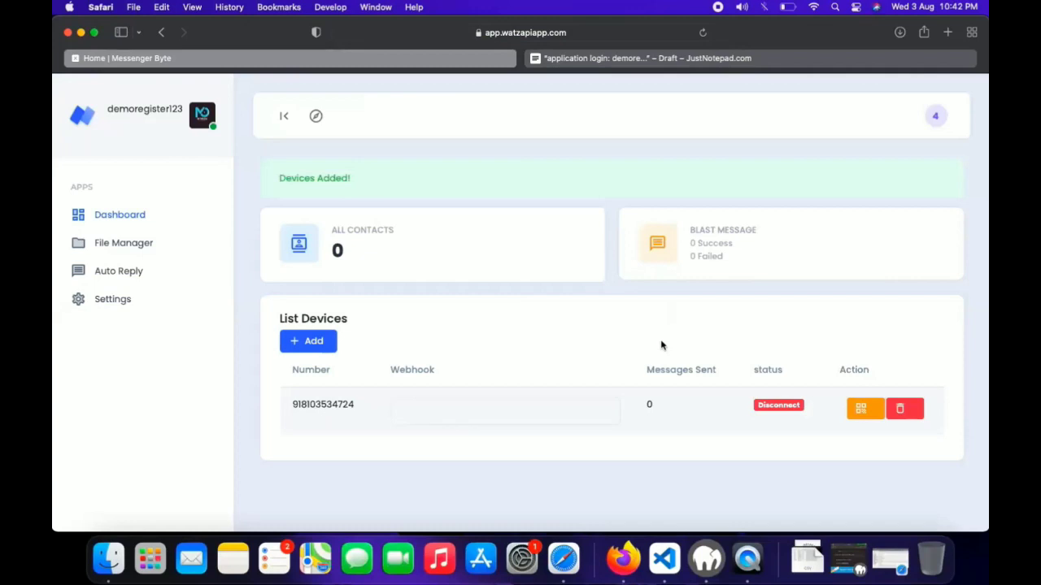
mouse_move(676, 356)
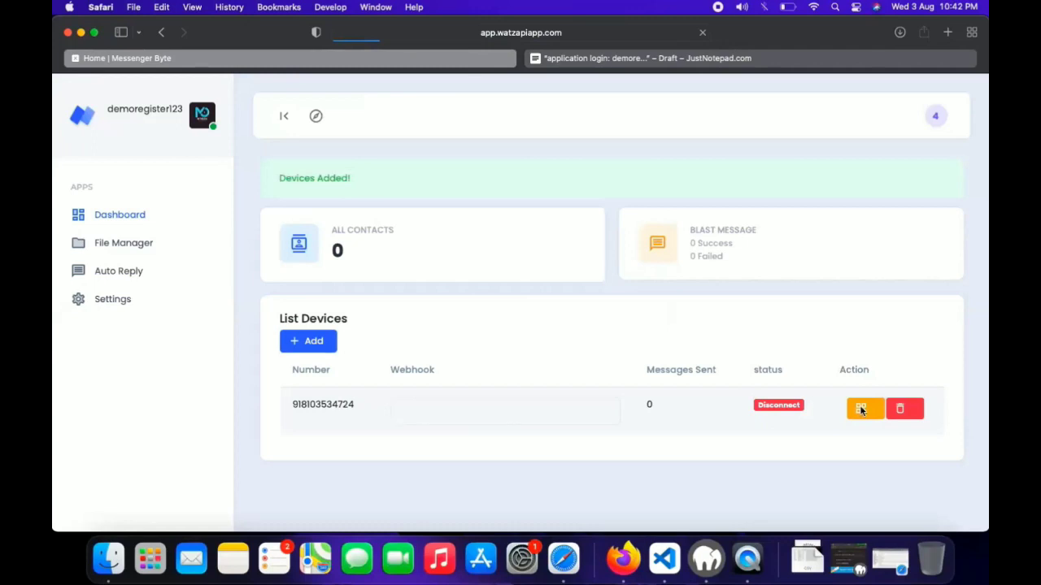
left_click(863, 409)
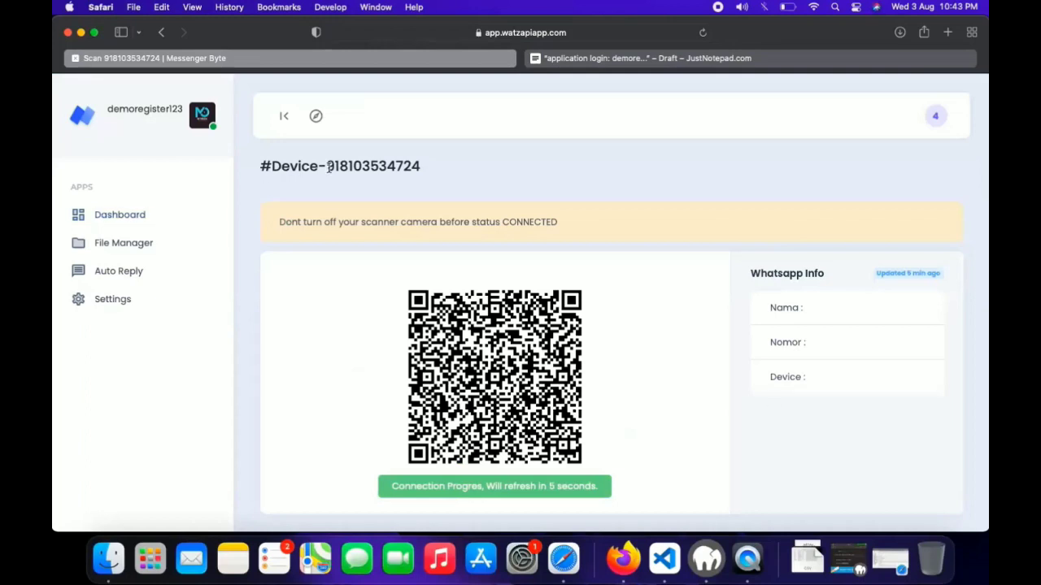
Select the connected device's phone number, then return to the Dashboard overview.
double_click(372, 165)
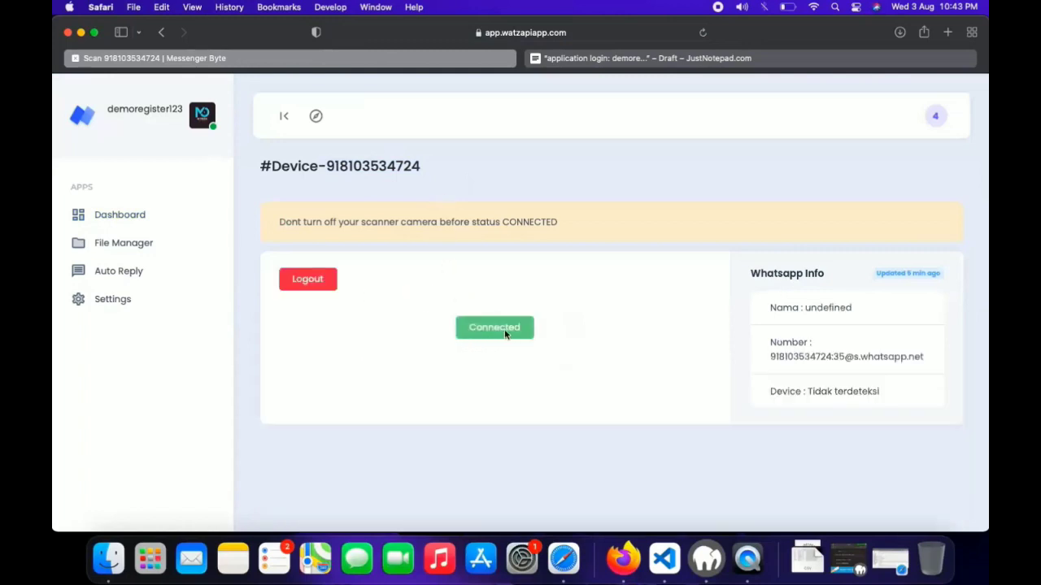
mouse_move(762, 359)
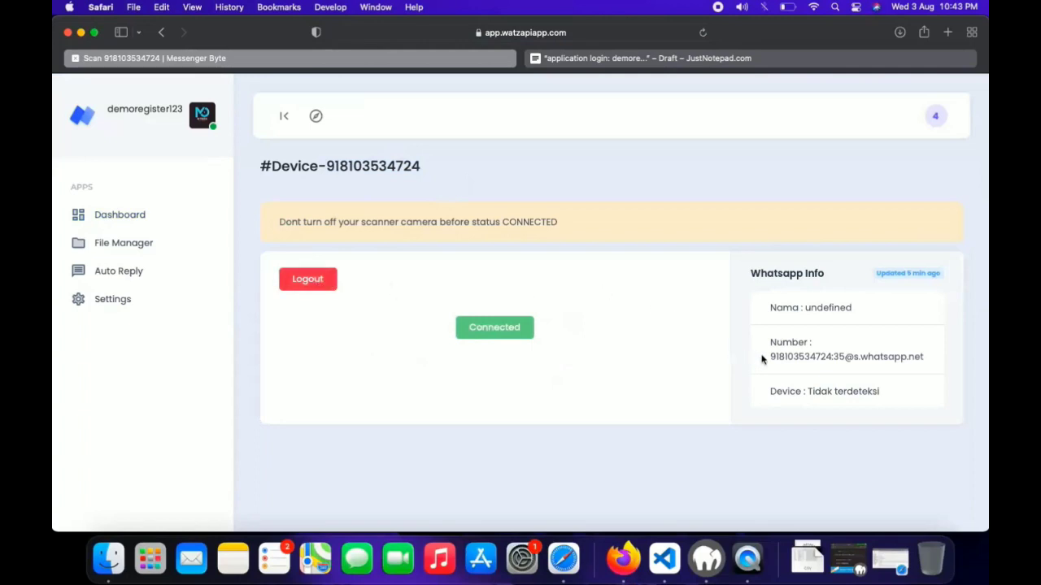
double_click(810, 357)
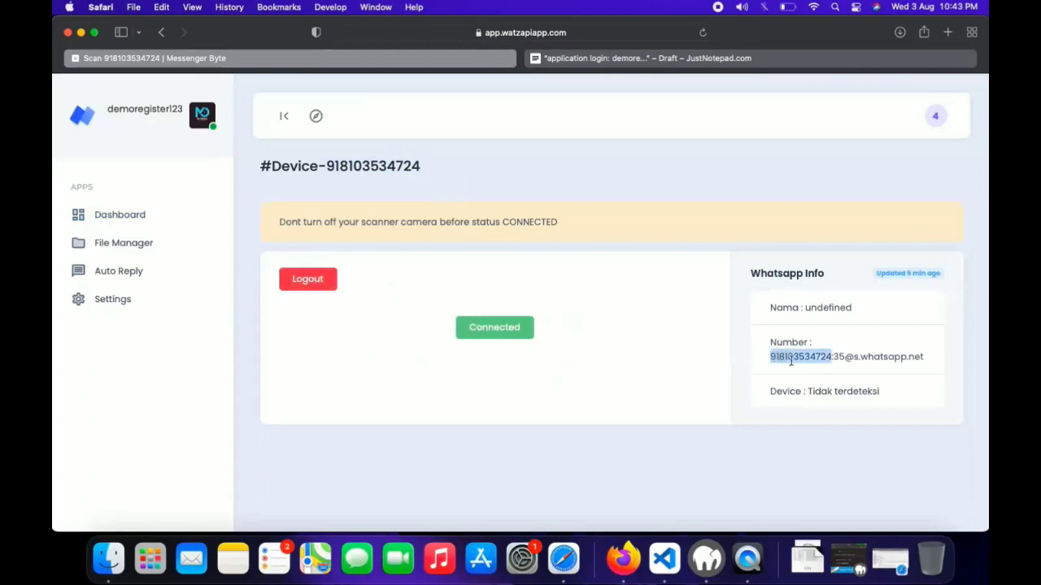
mouse_move(128, 223)
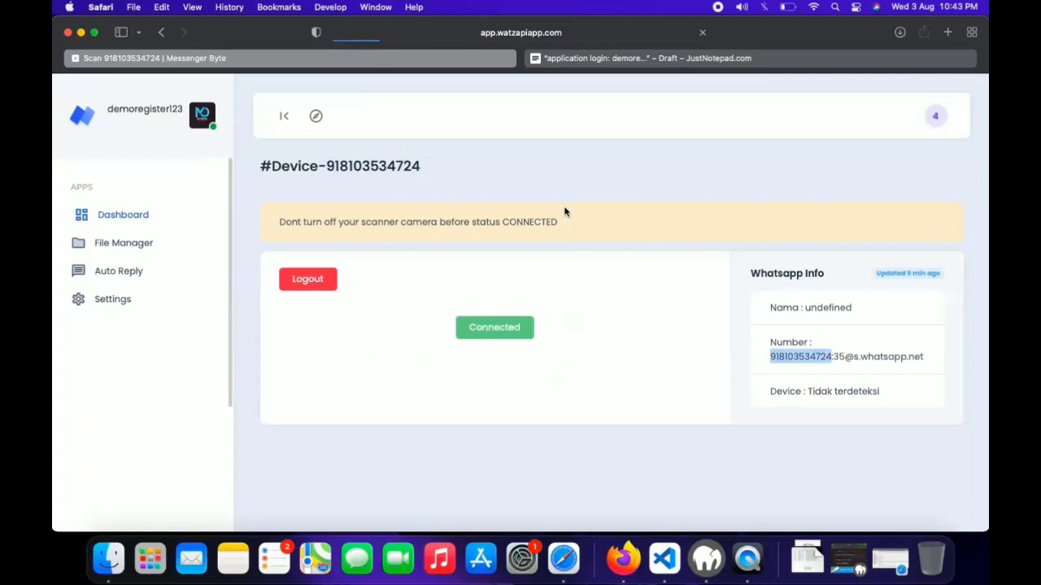
left_click(118, 215)
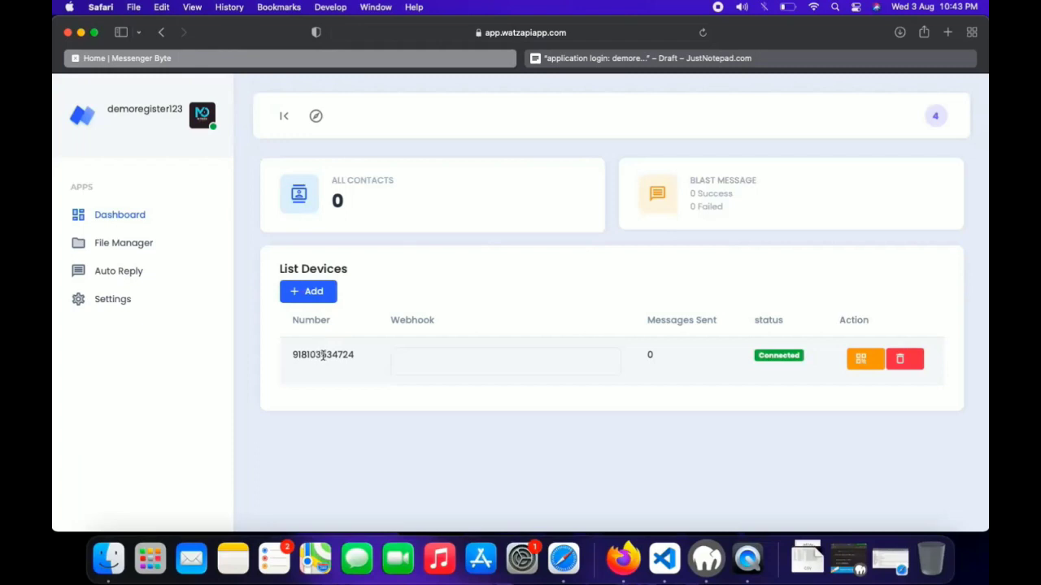
Start adding another device with a number beginning with country code 918.
double_click(322, 355)
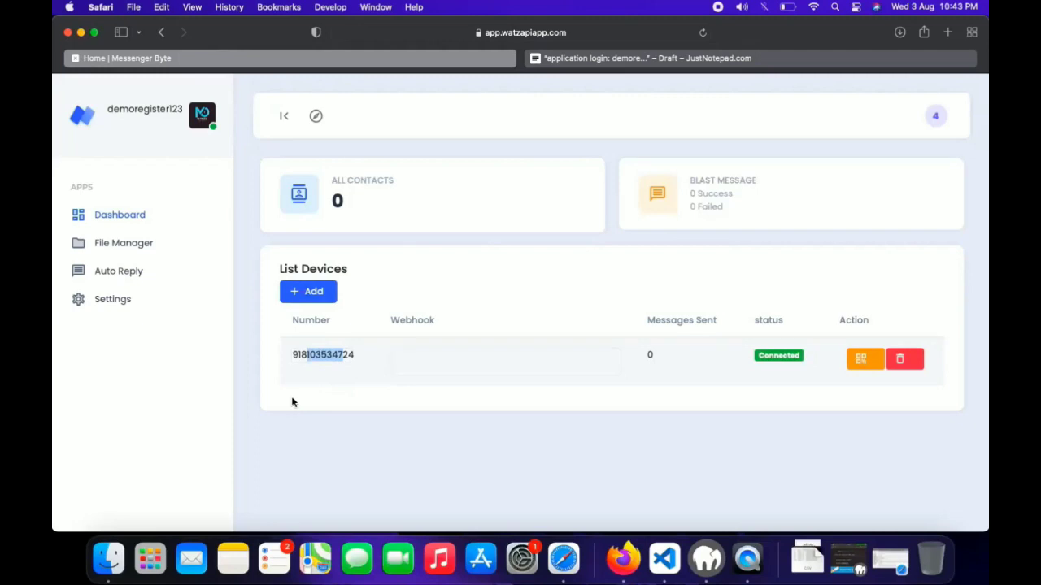
mouse_move(311, 296)
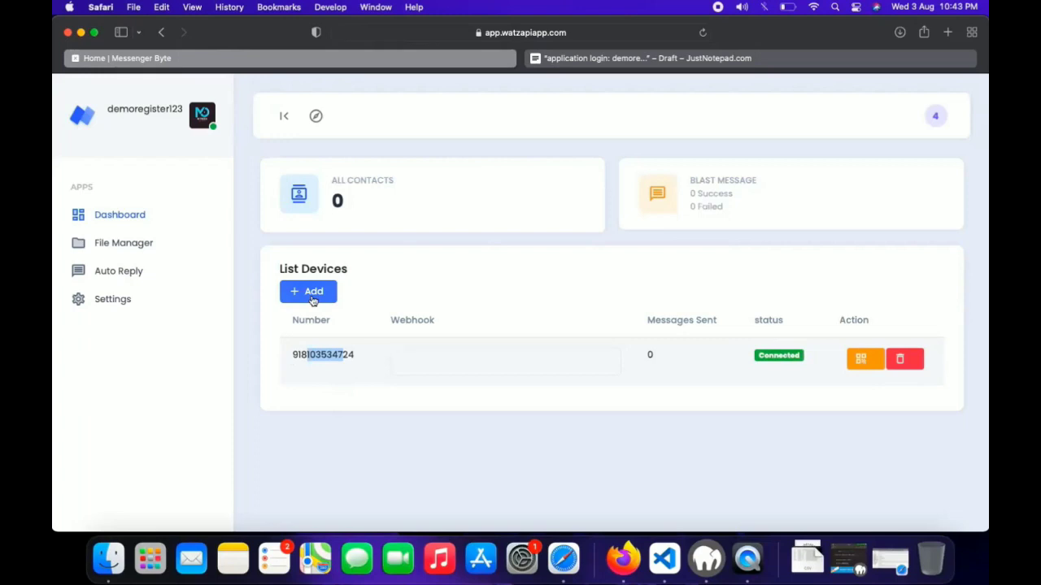
left_click(308, 291)
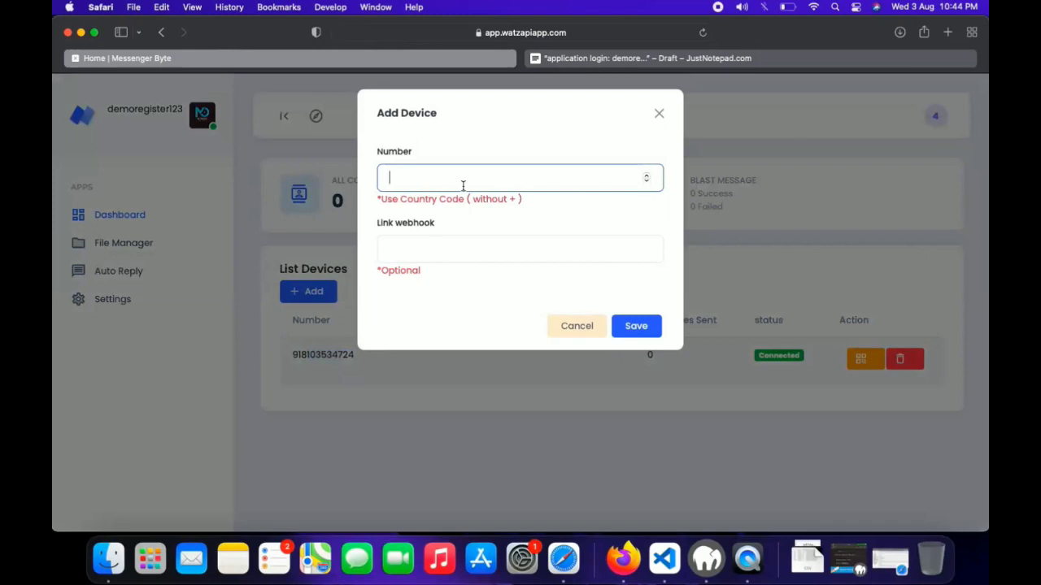
type("918")
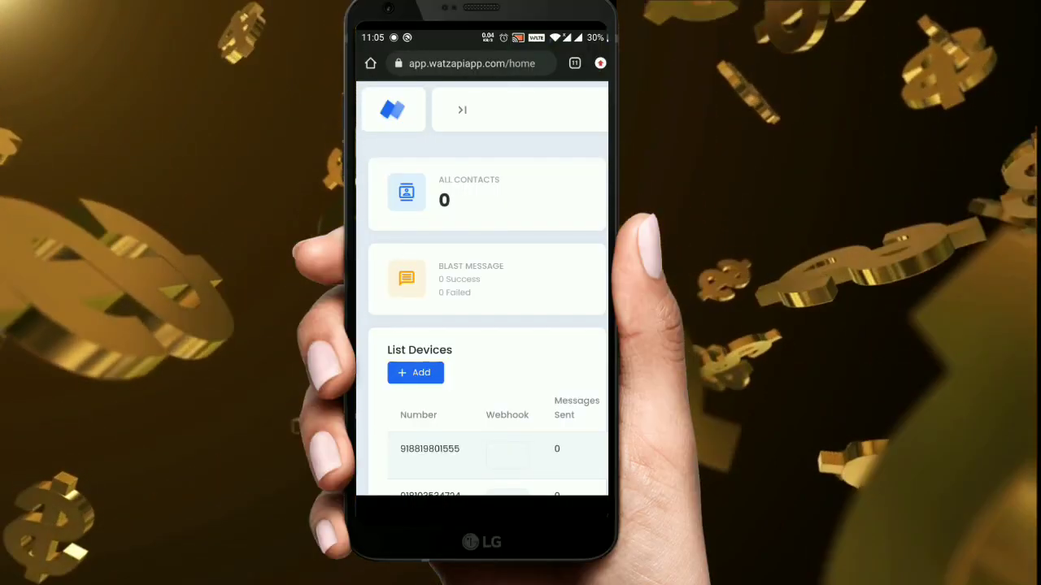
Select the full API key in the Server settings for copying.
scroll("down", 3)
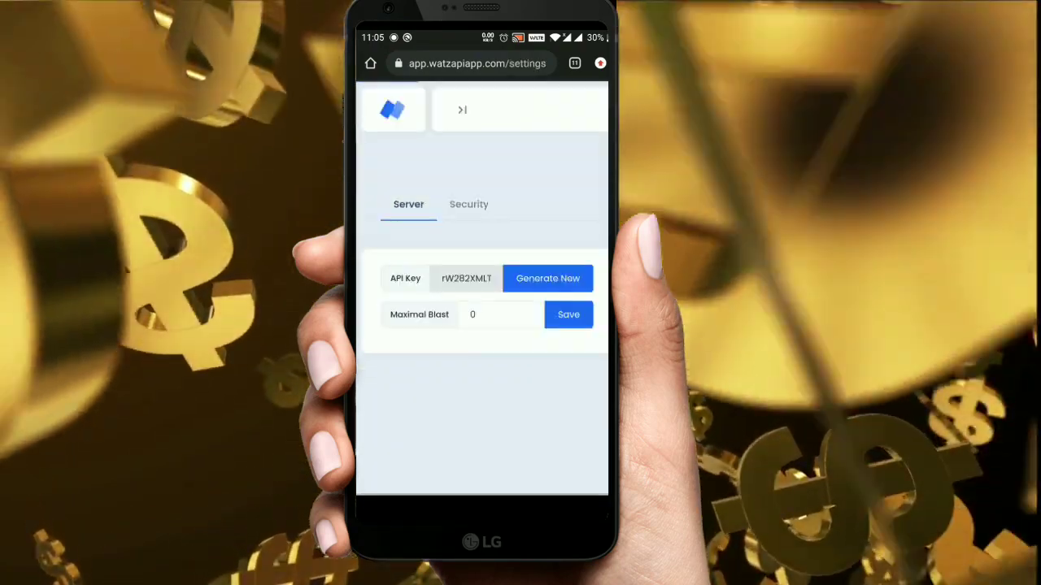
double_click(464, 278)
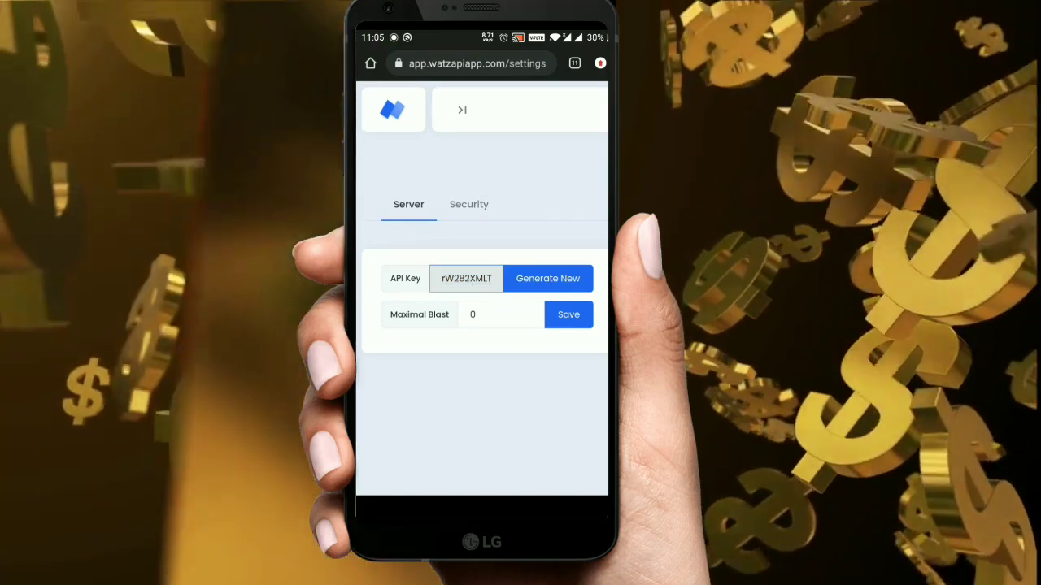
left_click(548, 278)
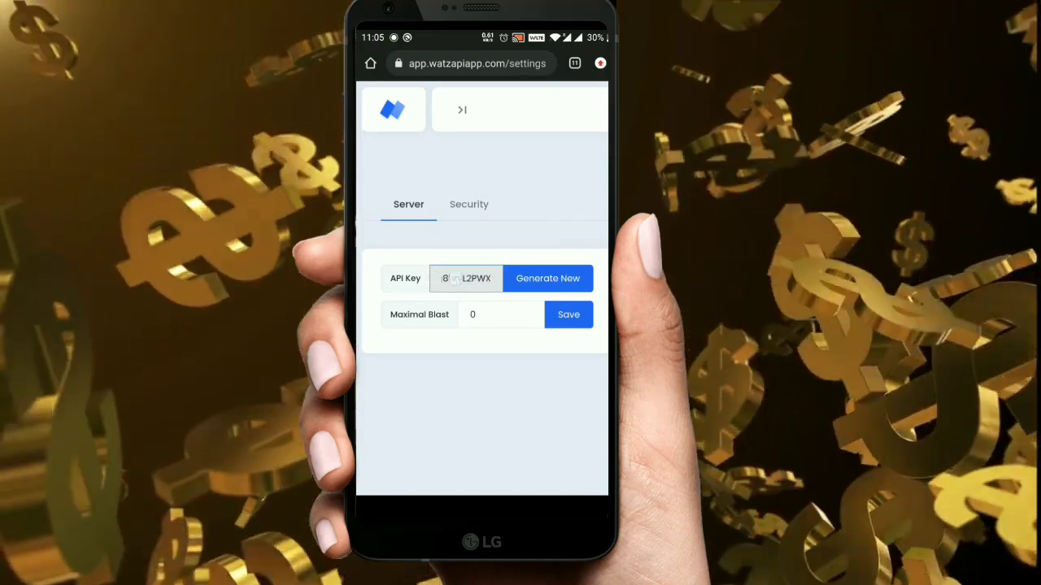
double_click(465, 278)
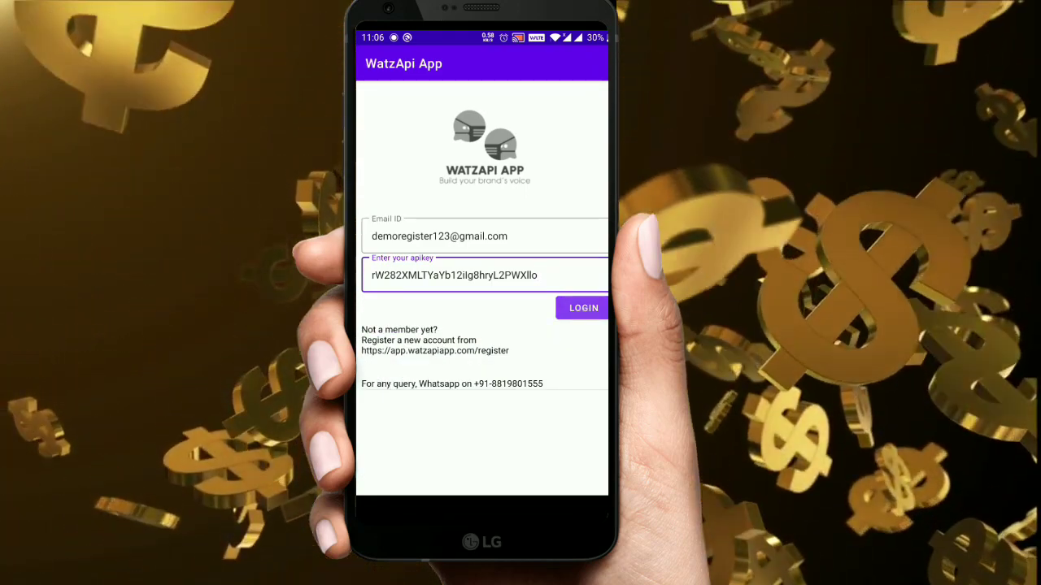
Log in to WatzApi App using the account email and API key.
left_click(582, 308)
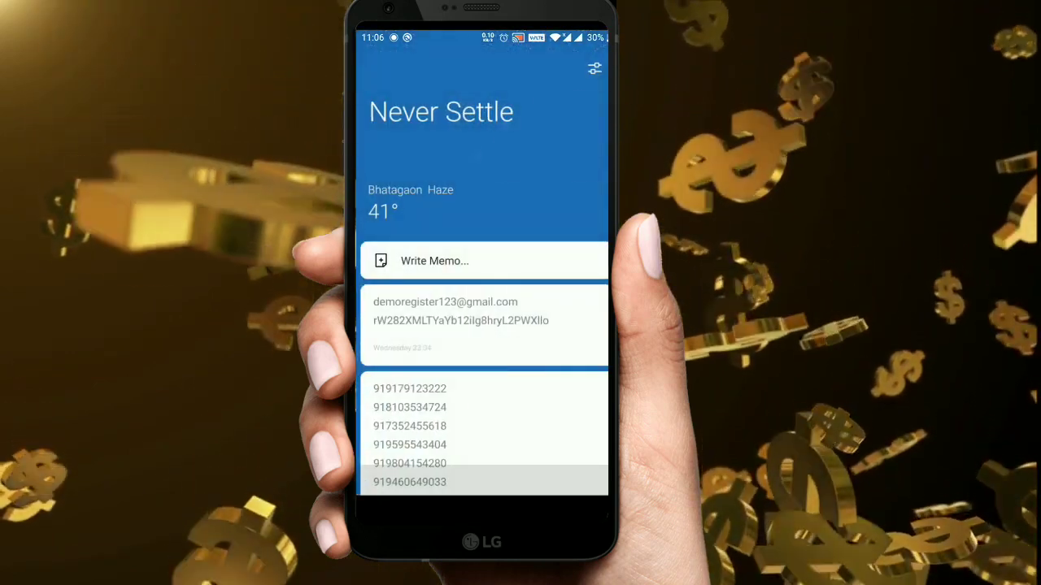
Select the promotional message text in the saved memo.
scroll("down", 3)
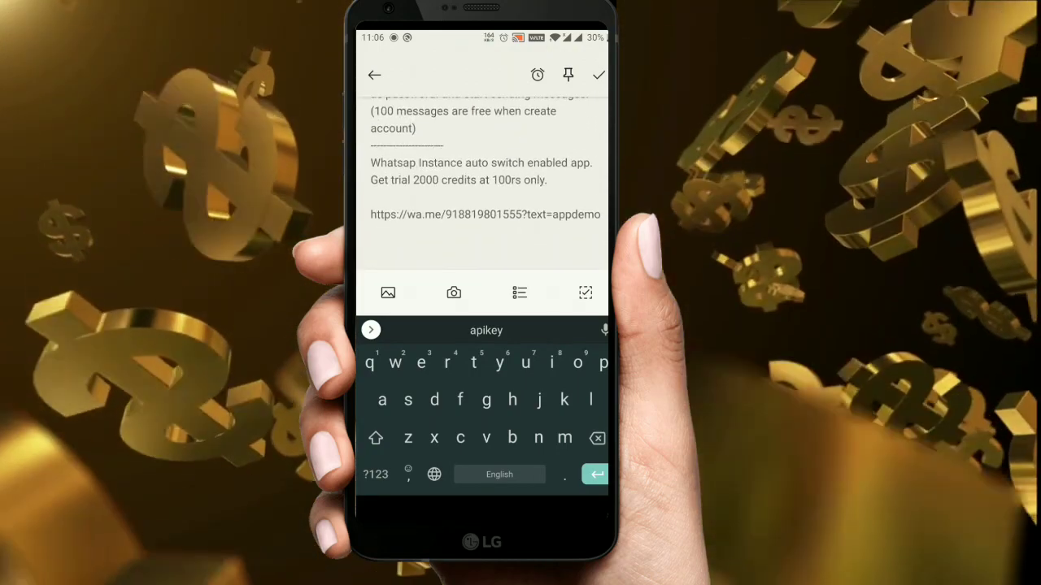
double_click(471, 162)
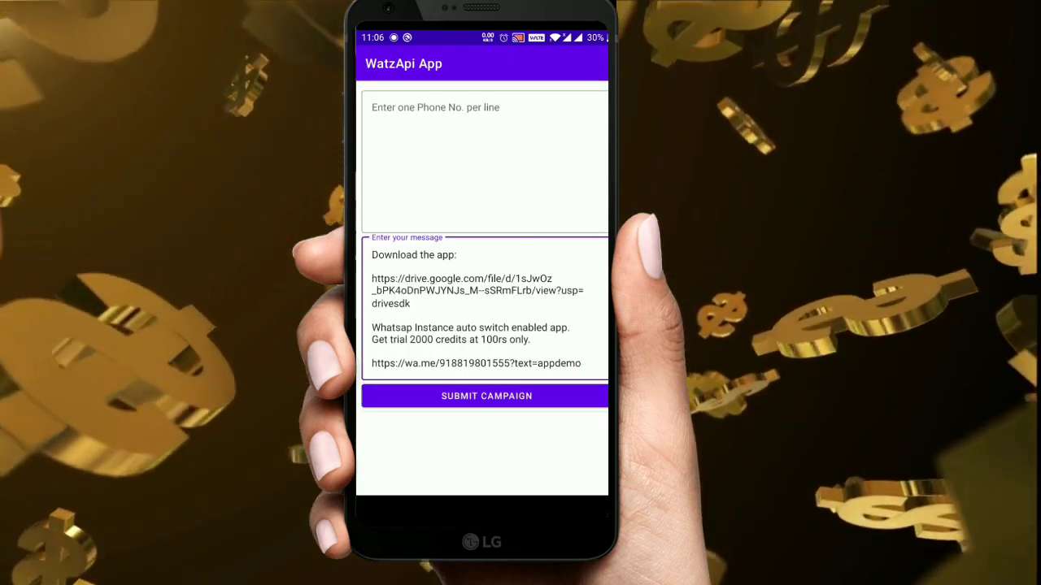
Open the numbers note and select all eight recipient phone numbers.
left_click(483, 162)
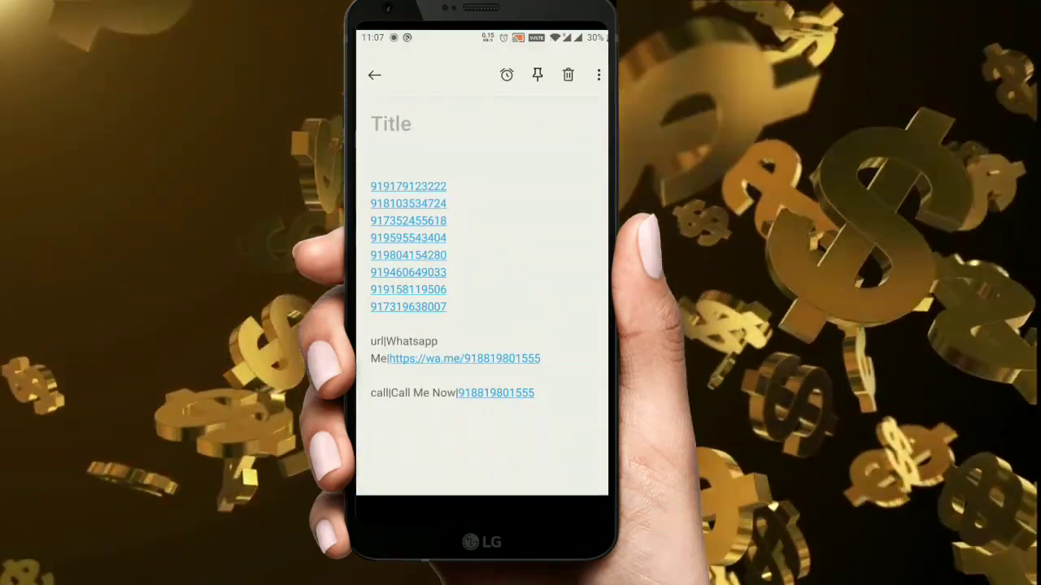
double_click(407, 185)
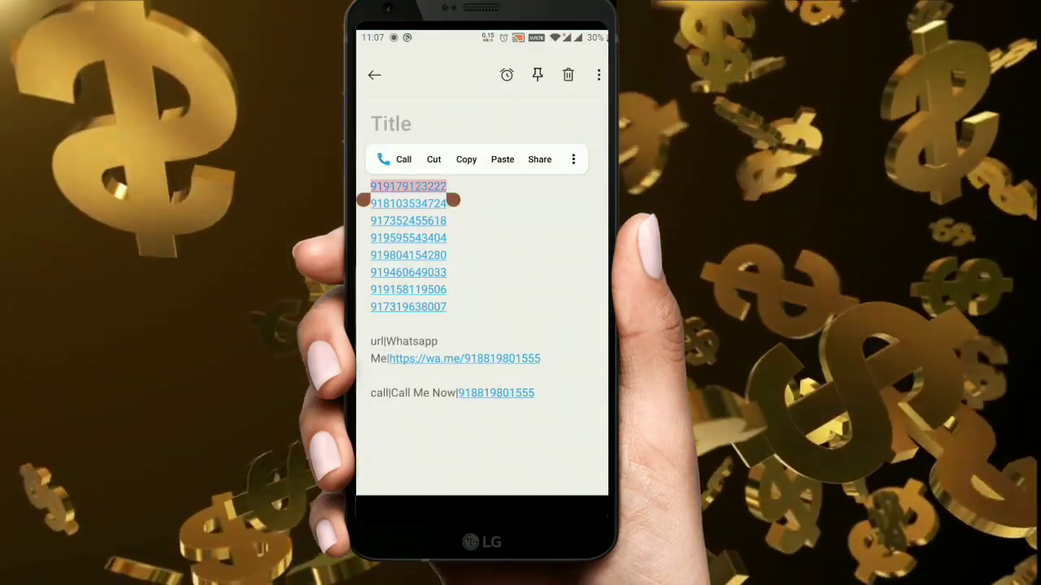
left_click_drag(454, 203, 454, 320)
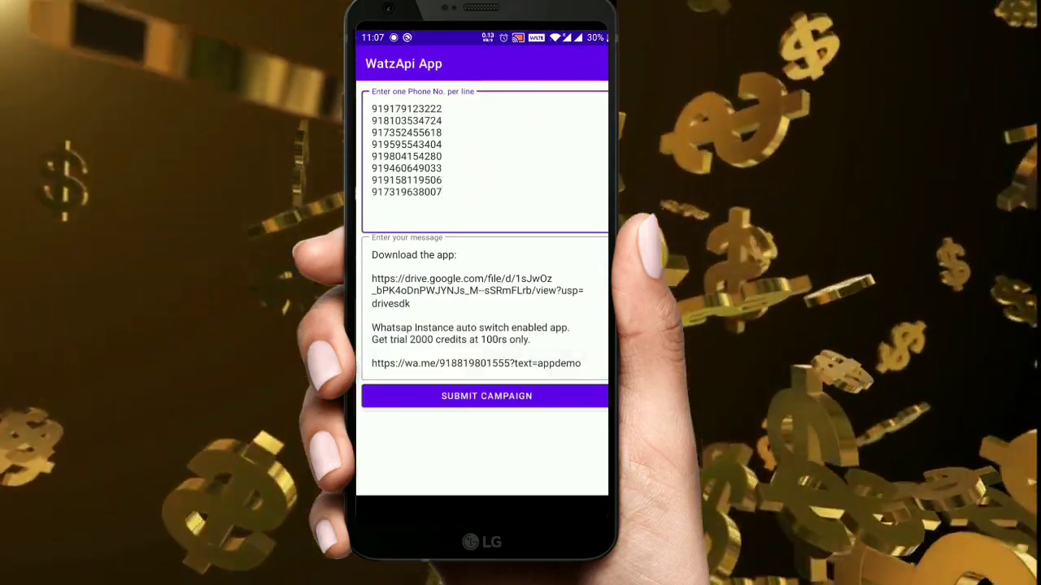
Submit the campaign to reach the sending status screen.
left_click(485, 396)
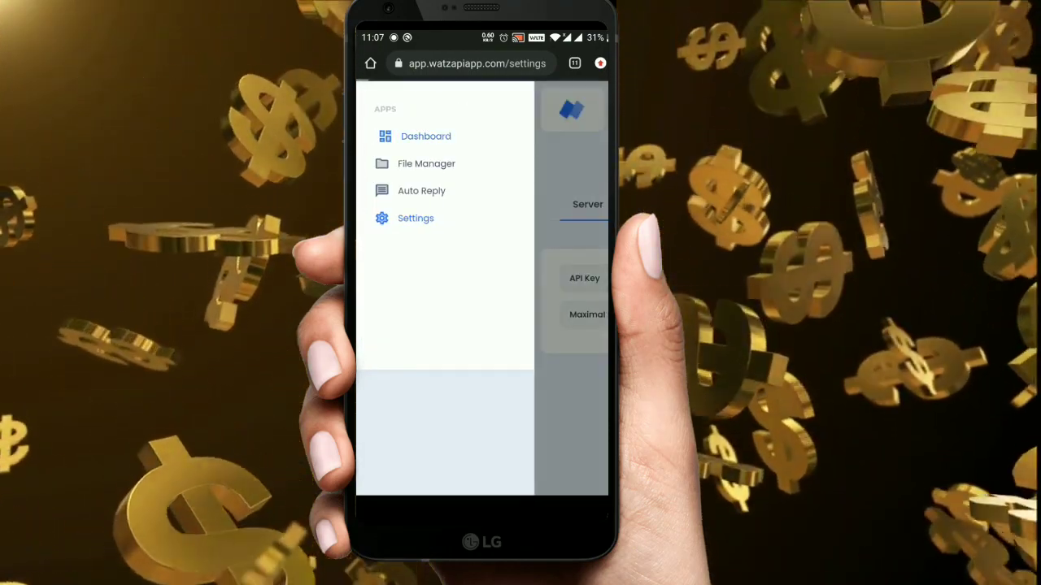
left_click(425, 136)
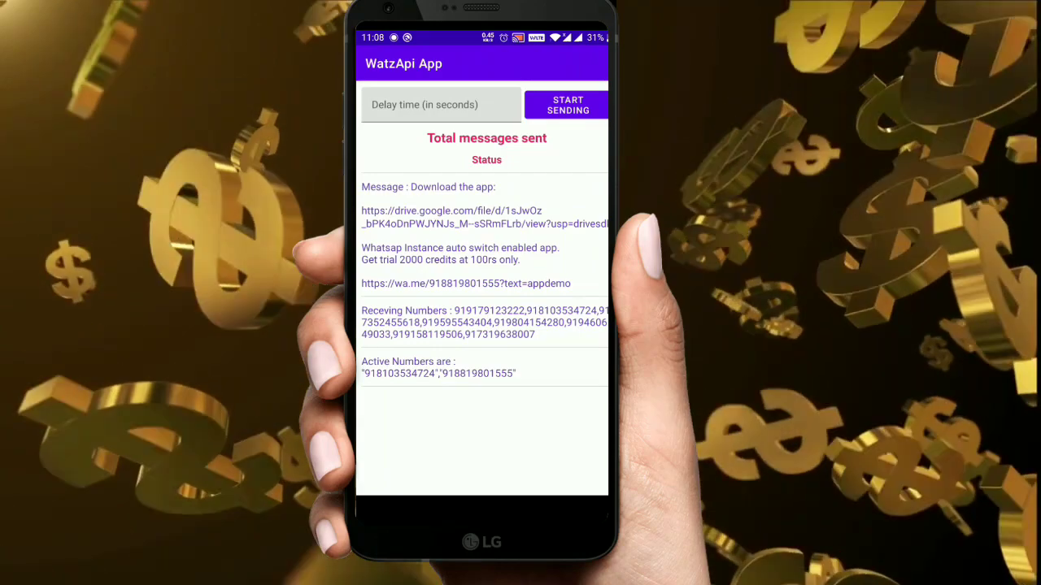
Set a 5-second delay between messages and start sending in WatzApi App.
left_click(441, 104)
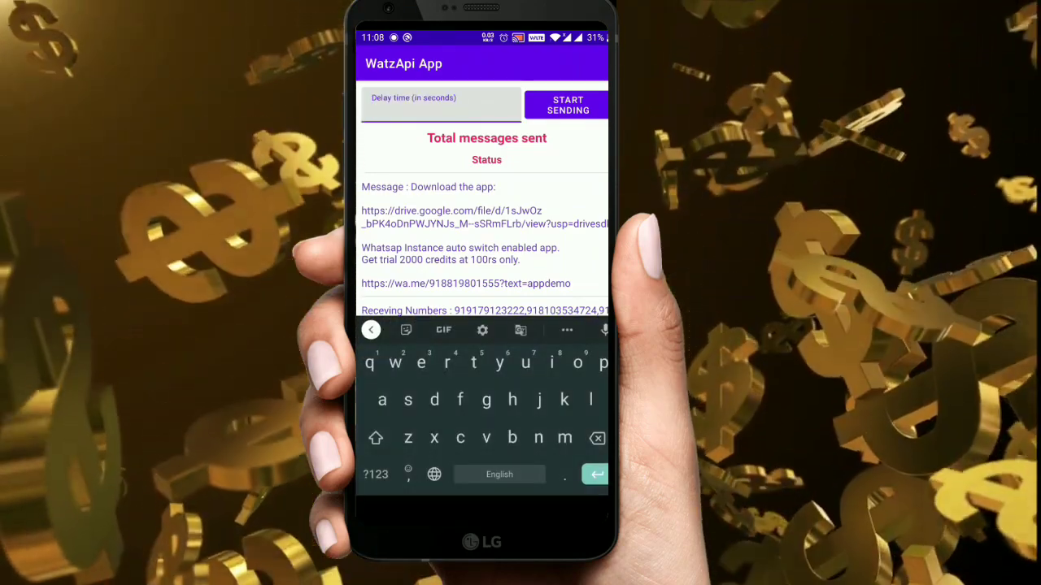
left_click(374, 474)
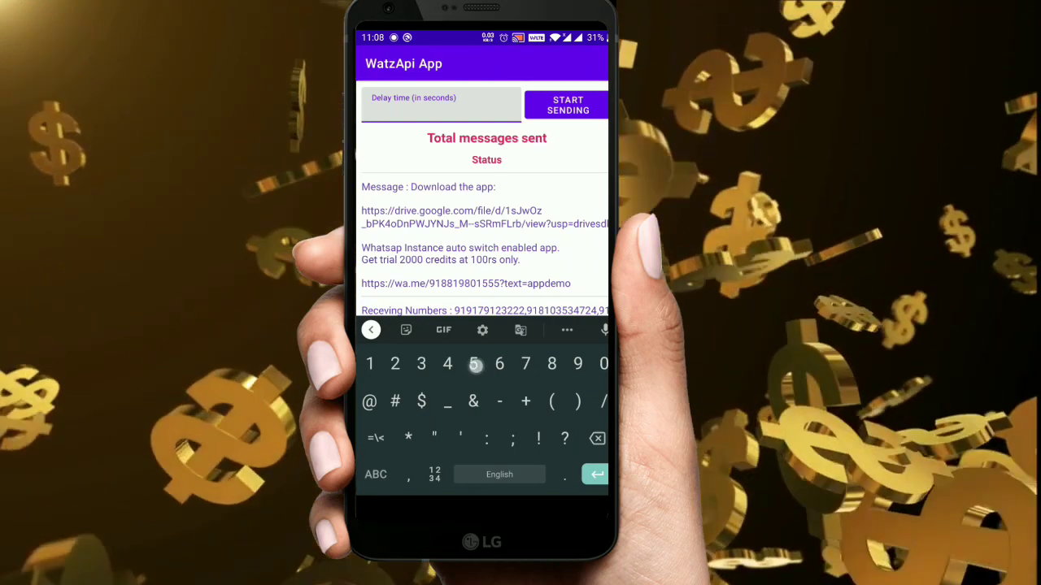
type("5")
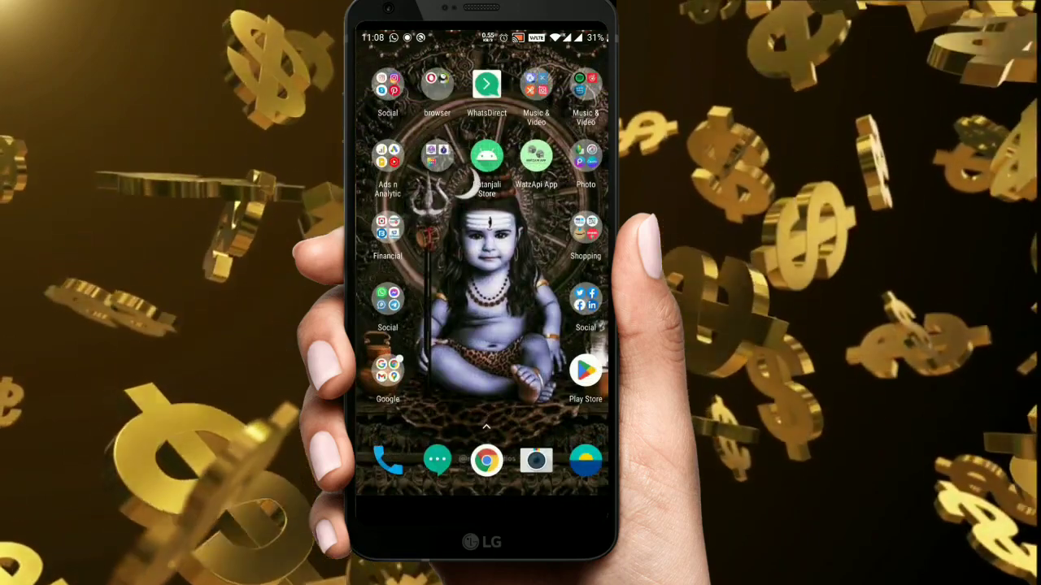
left_click(480, 156)
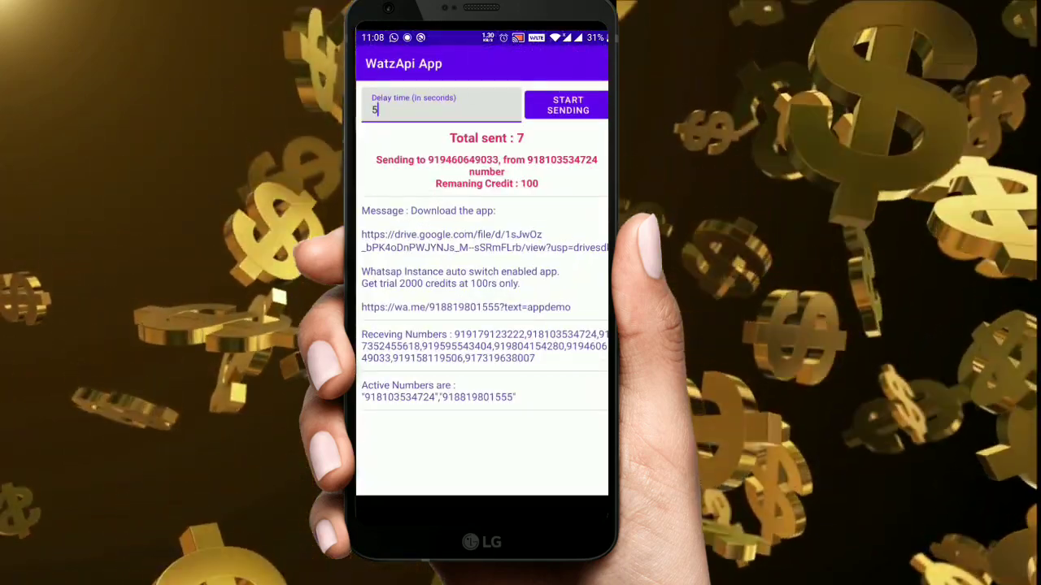